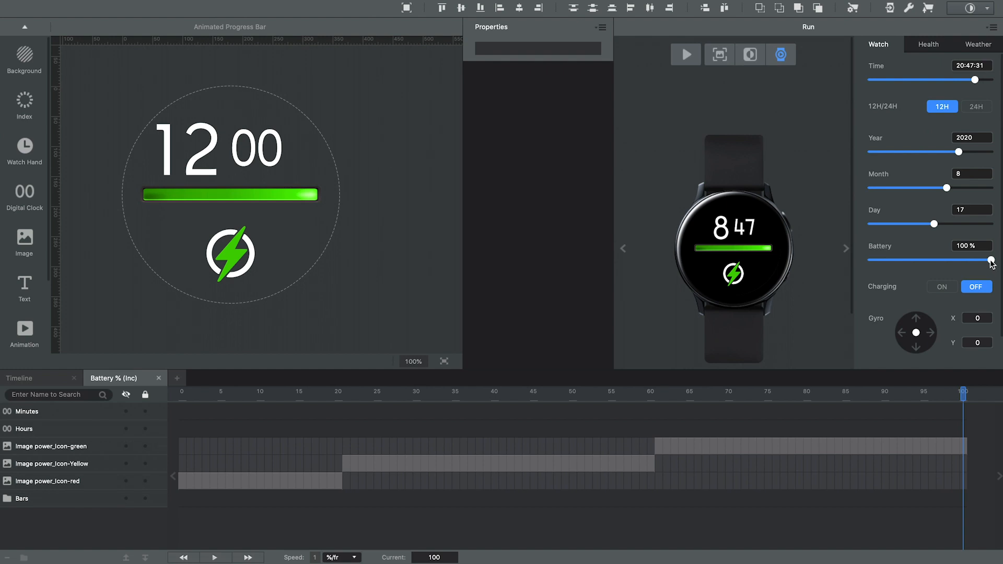
Step: Preview the face at full, half, low and 75% battery, then view the bars-20 low-battery image
left_click_drag(991, 260, 938, 260)
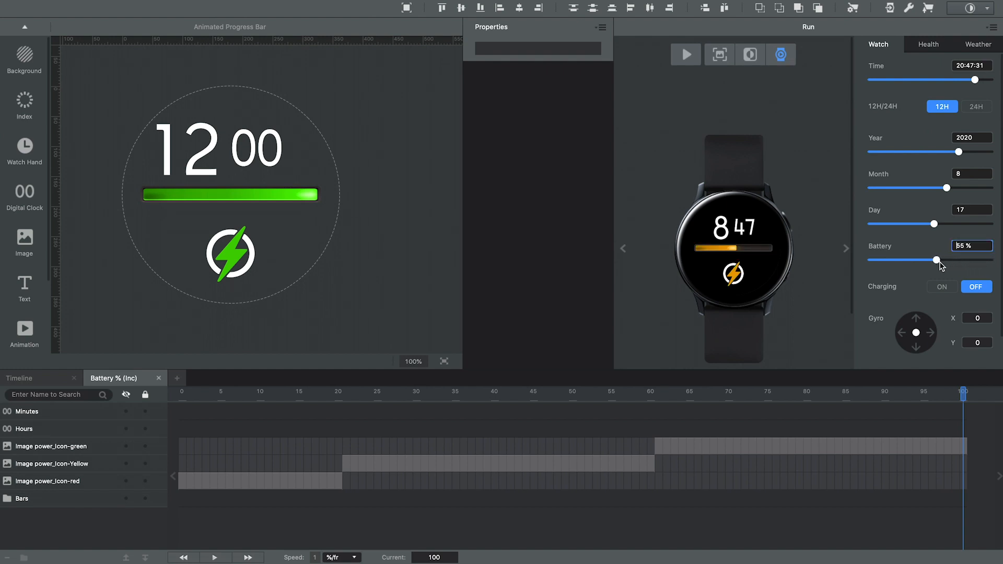
left_click_drag(937, 260, 886, 260)
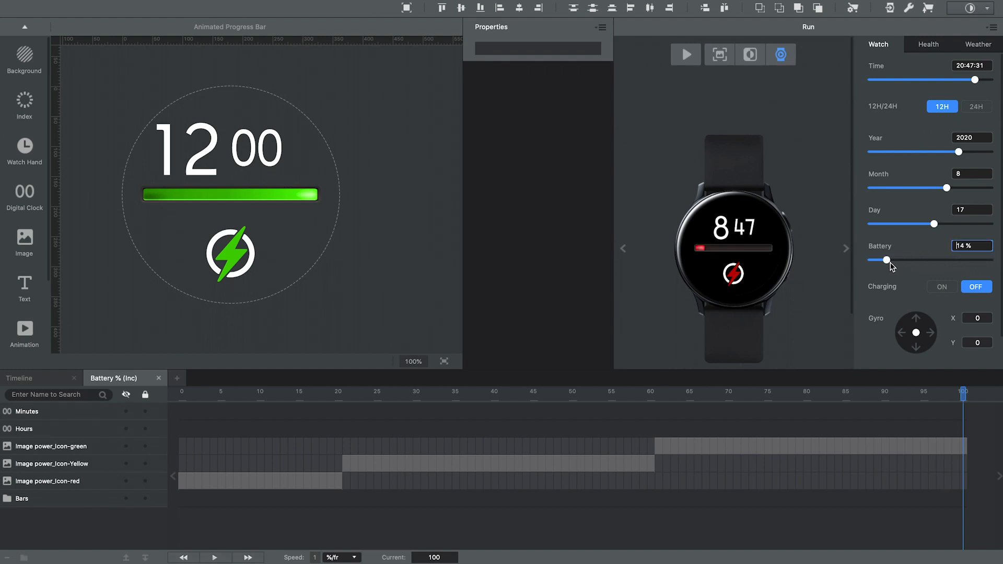
left_click_drag(887, 260, 876, 260)
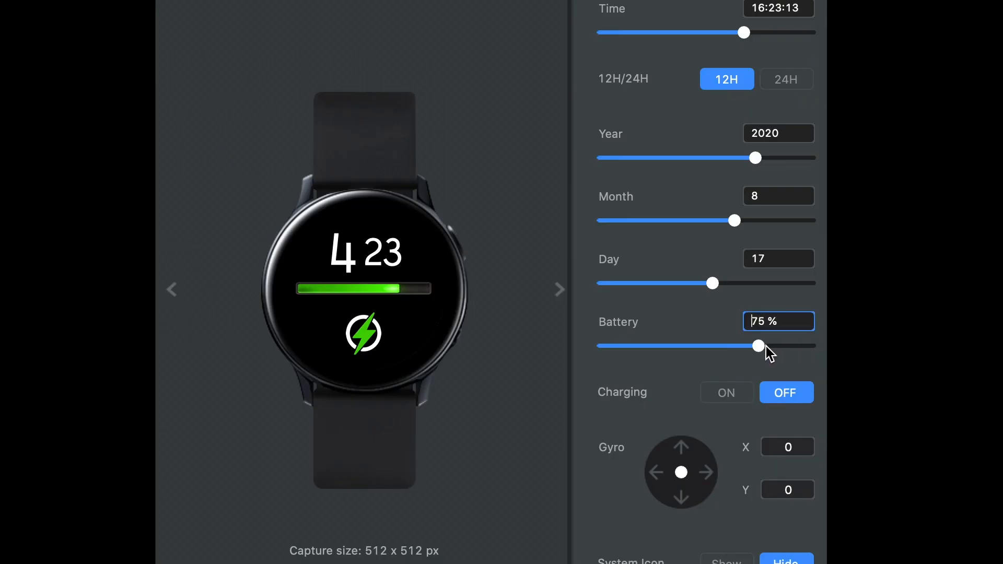
left_click_drag(759, 346, 625, 345)
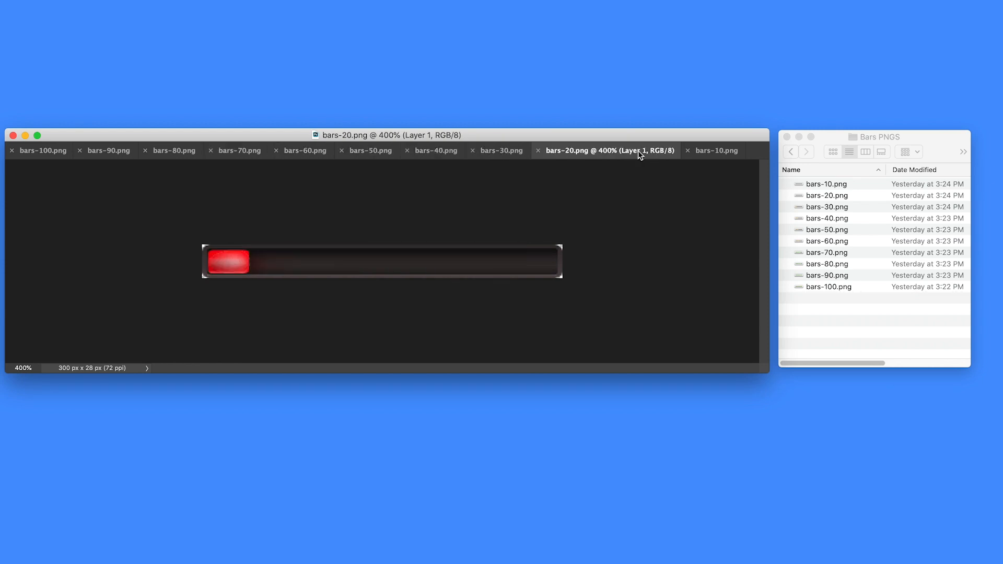
left_click(715, 150)
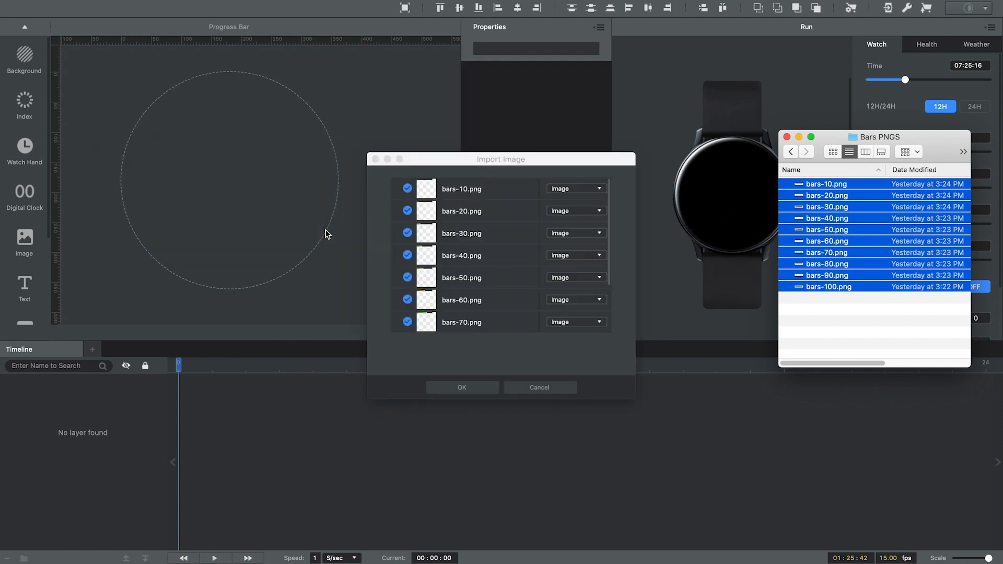
Step: Confirm importing all ten bar images, bars-10 through bars-100, as layers
left_click(462, 386)
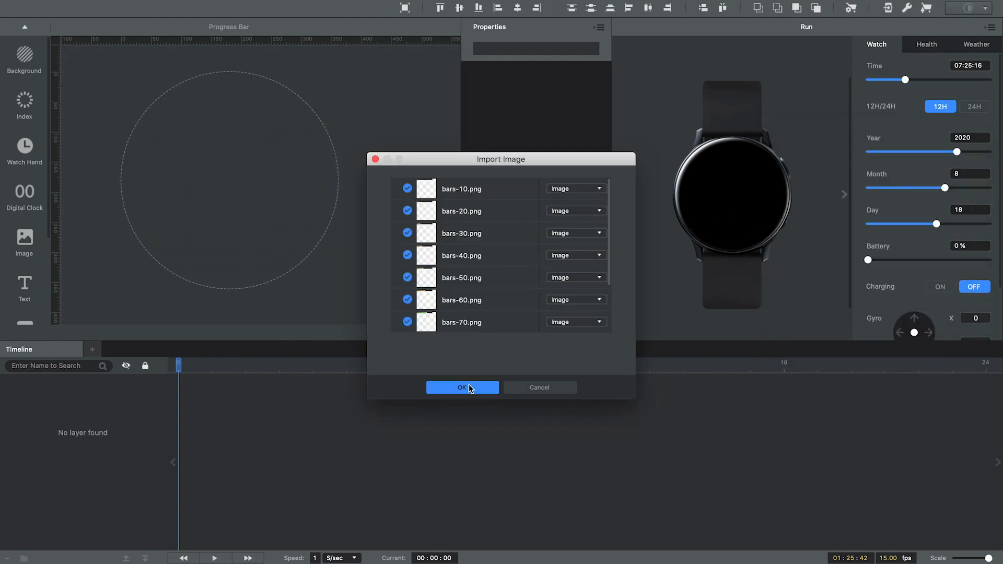
left_click(462, 386)
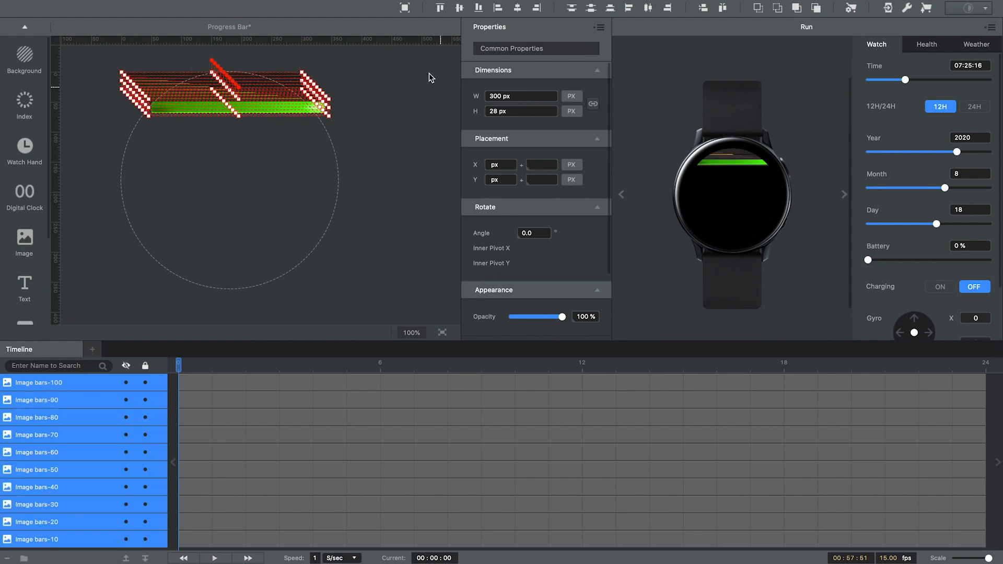
mouse_move(404, 7)
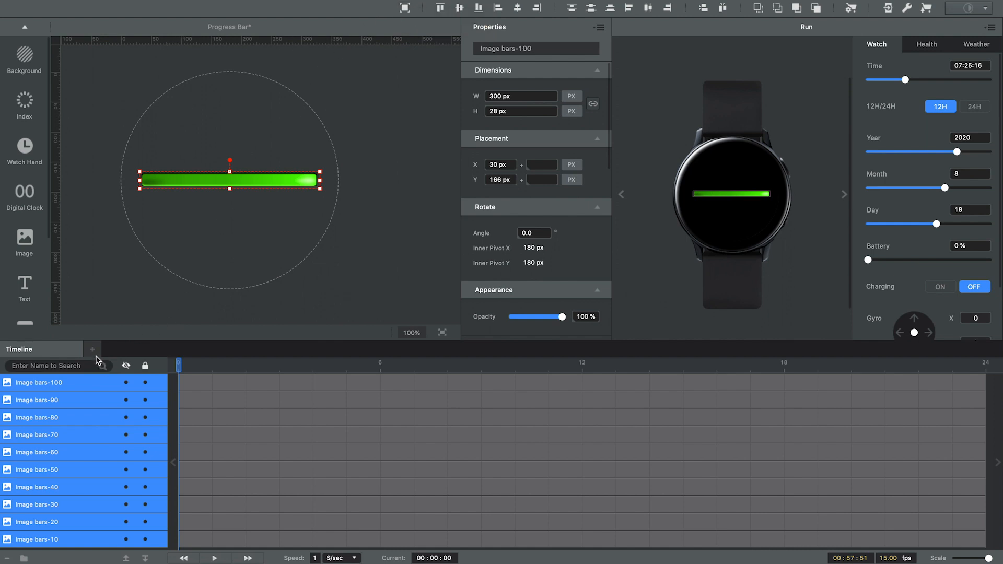
Step: Add a Battery % timeline and activate all ten bar layers across it, discarding other frames
left_click(93, 349)
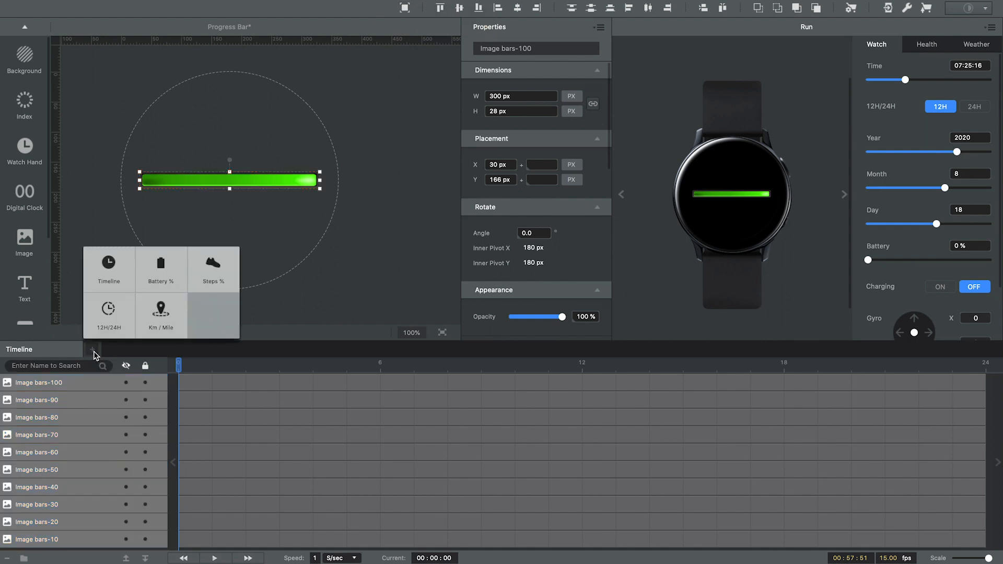
left_click(160, 315)
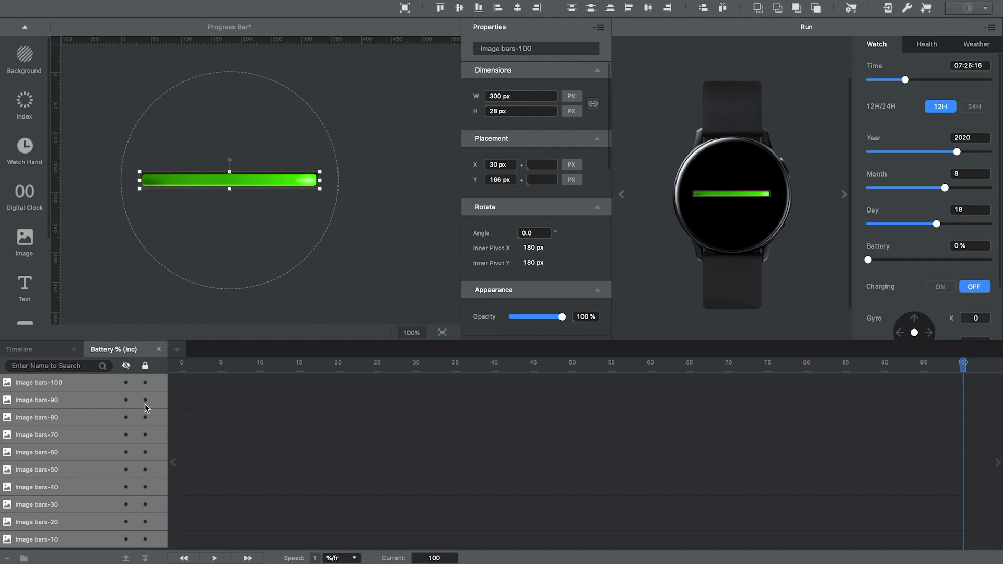
mouse_move(164, 399)
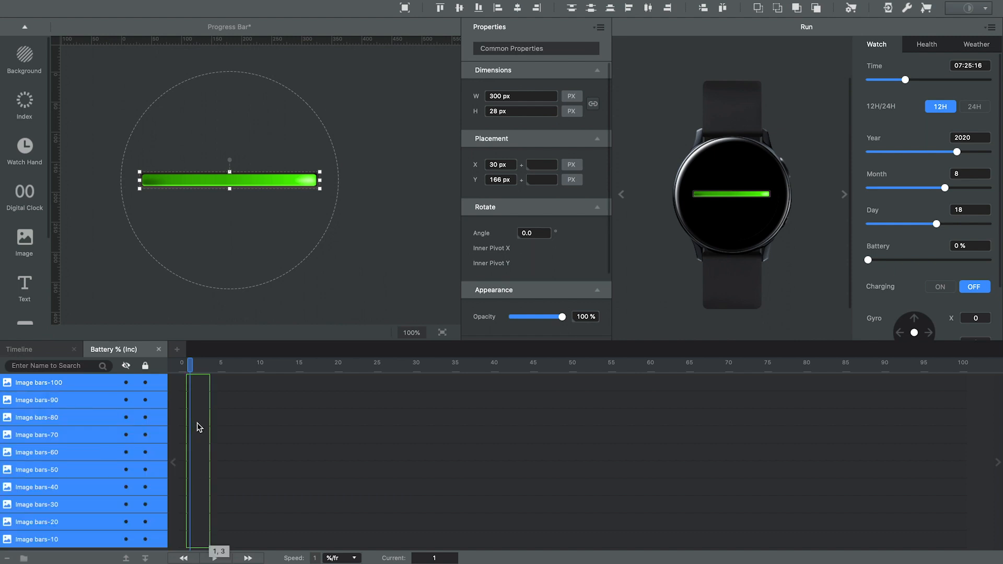
right_click(200, 426)
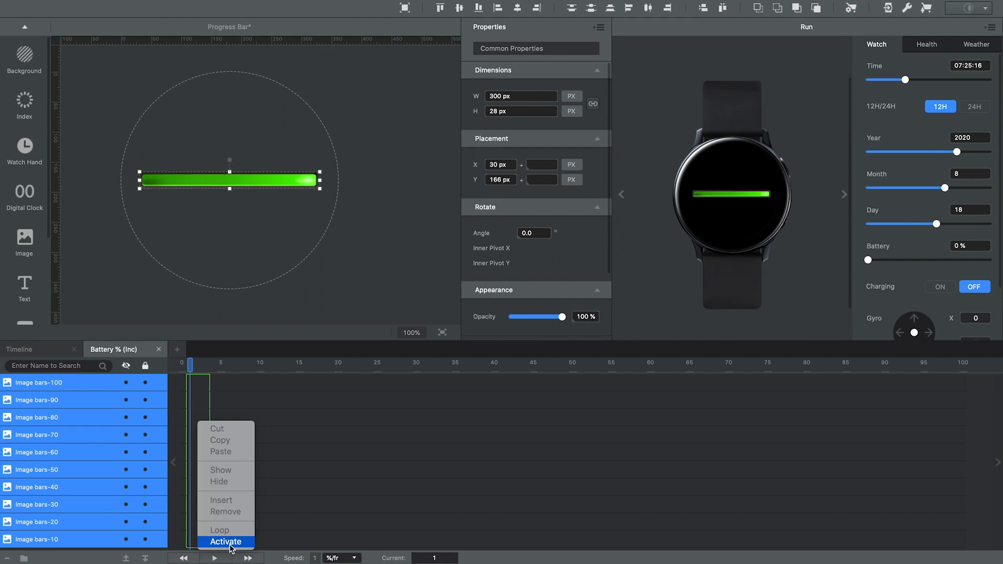
left_click(226, 542)
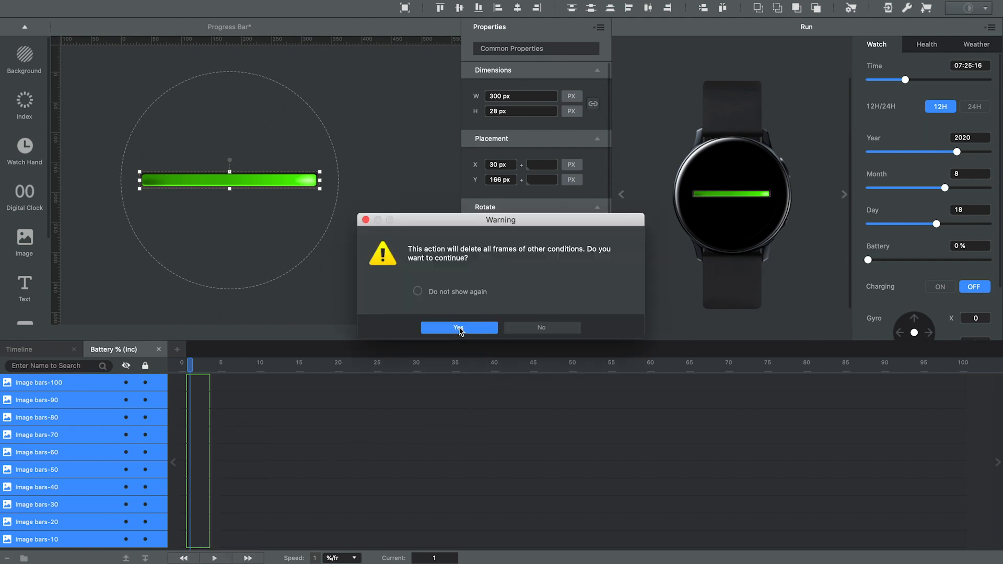
left_click(457, 327)
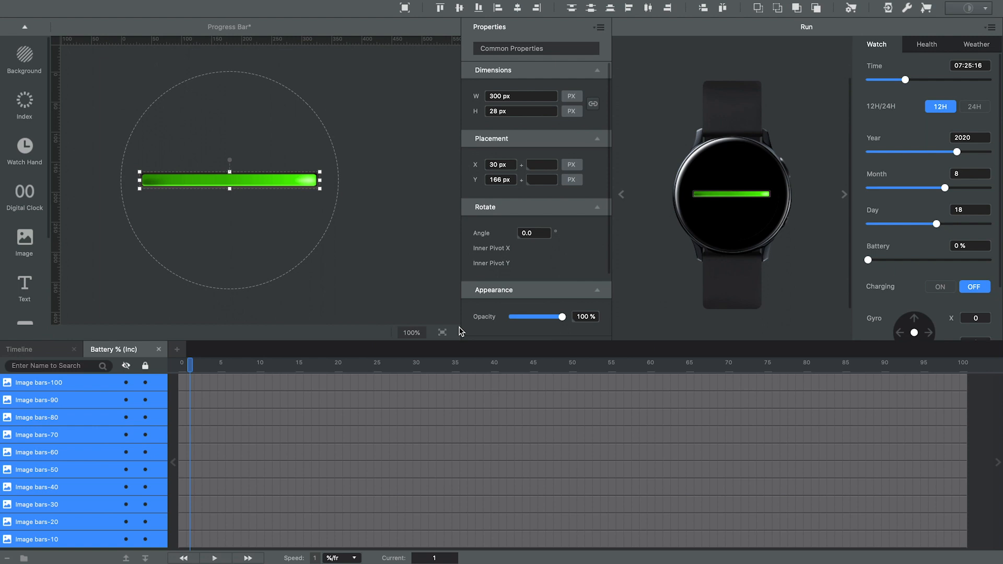
mouse_move(284, 388)
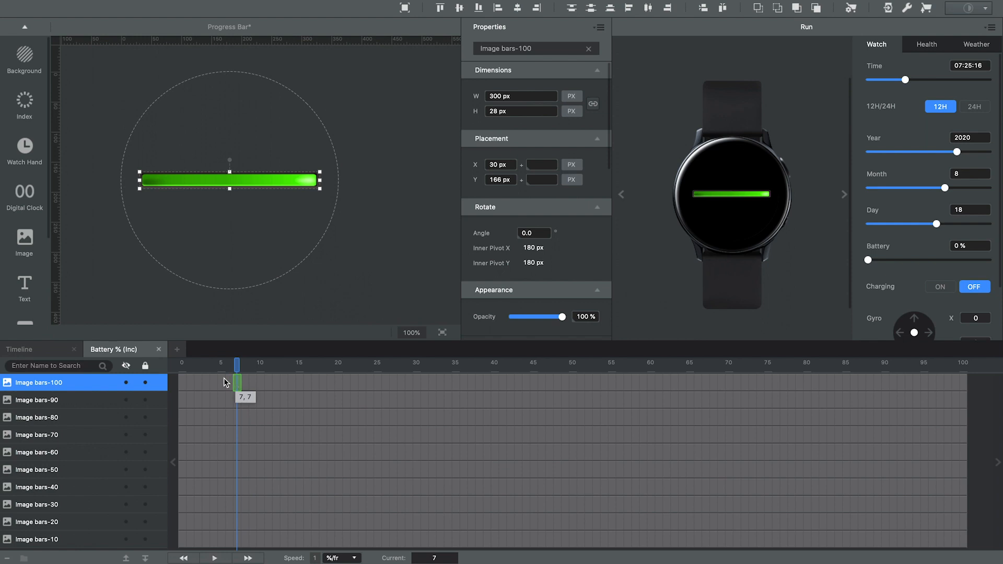
mouse_move(186, 387)
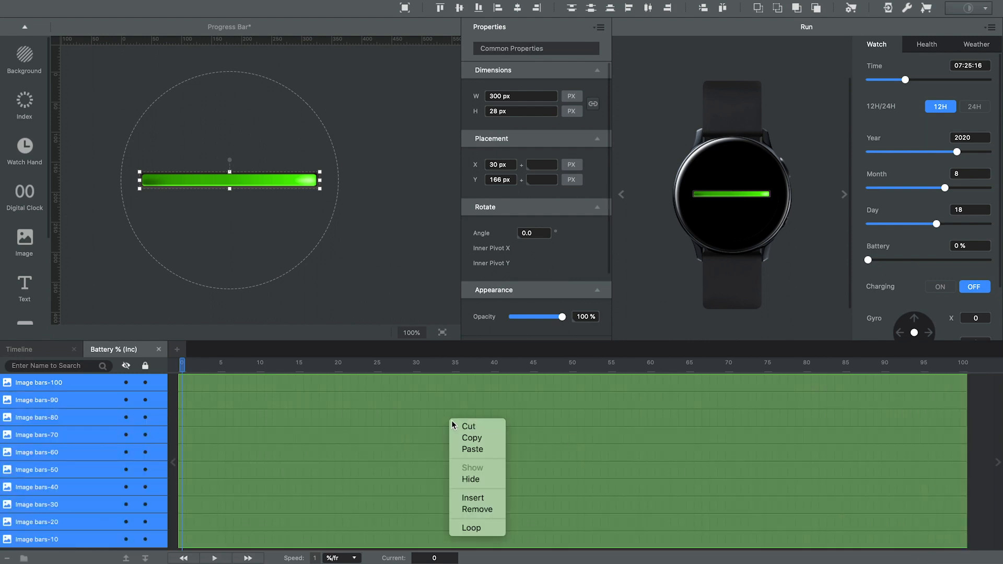
Step: Hide every bar layer, then show bars-10 only for the lowest ten battery levels
left_click(471, 479)
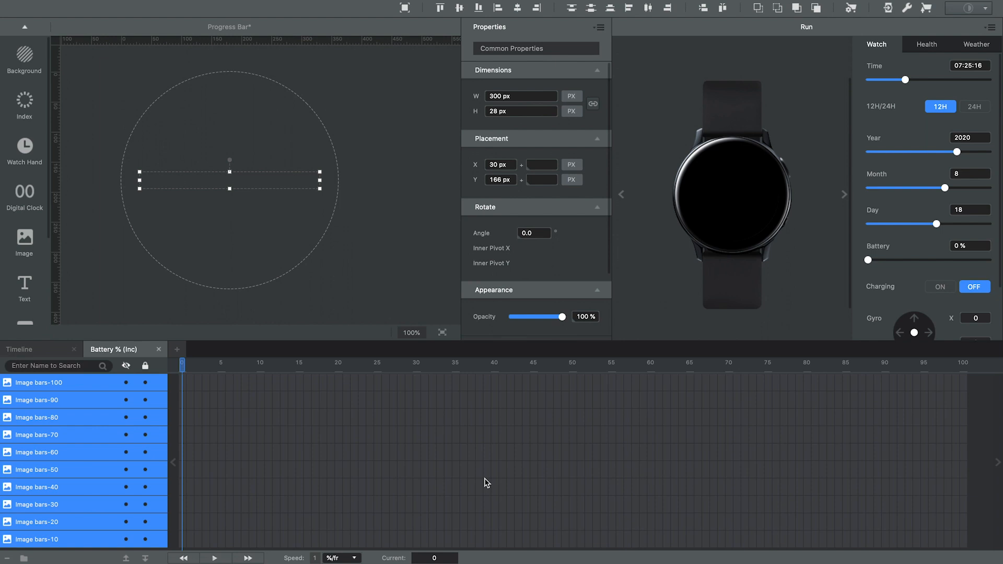
mouse_move(281, 442)
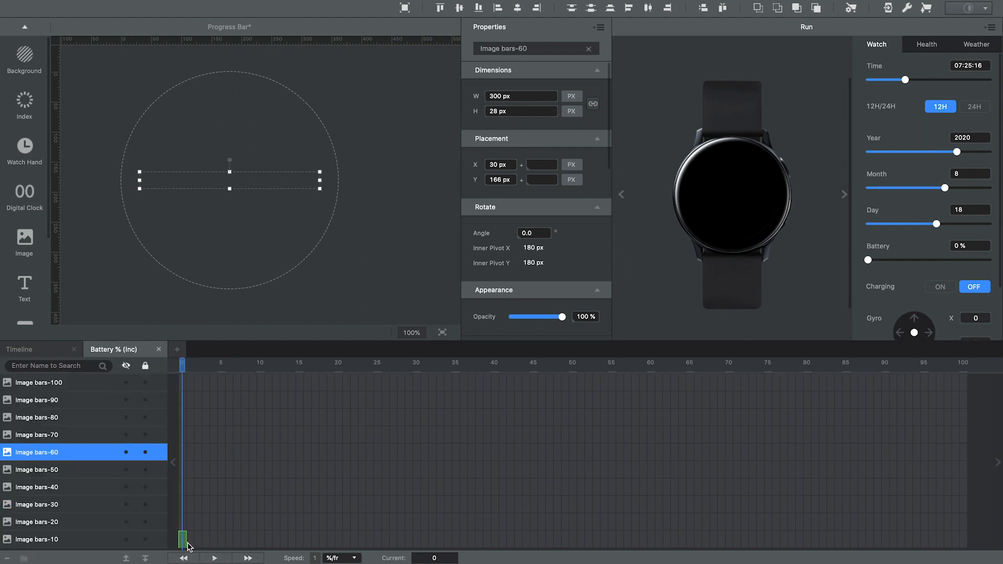
left_click_drag(187, 539, 249, 539)
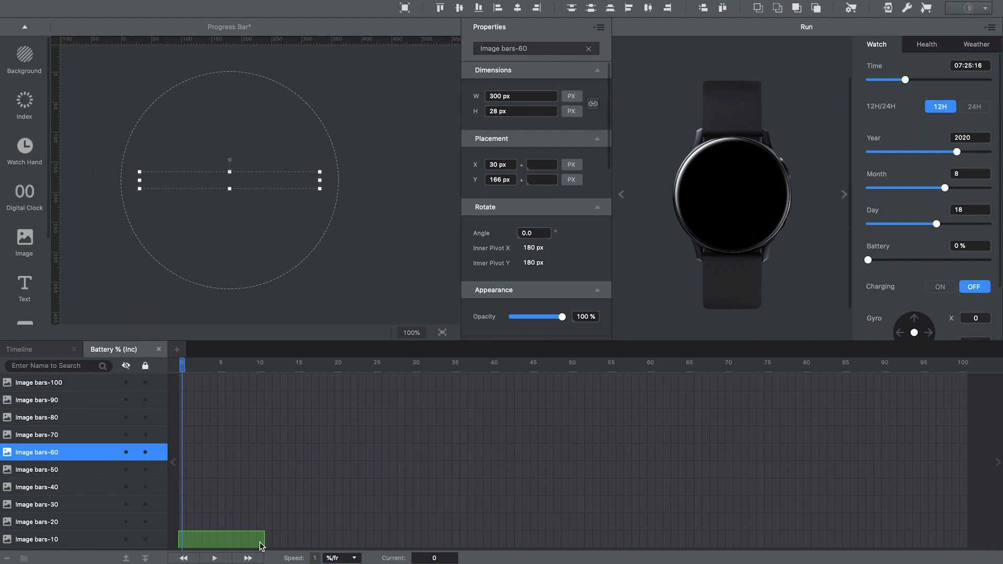
right_click(220, 539)
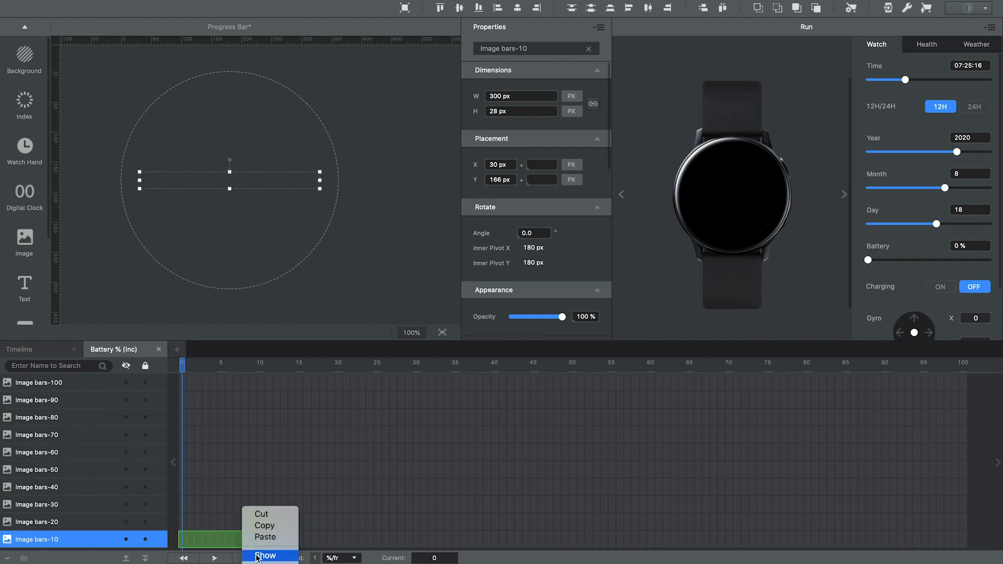
left_click(266, 554)
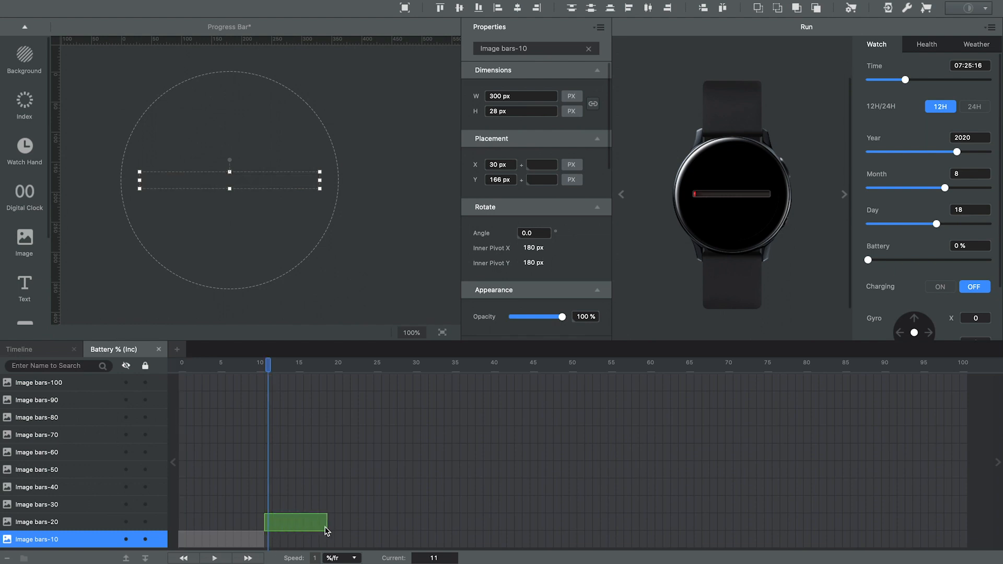
Step: Show bars-20 and bars-30 in their own ten-percent battery ranges
right_click(326, 522)
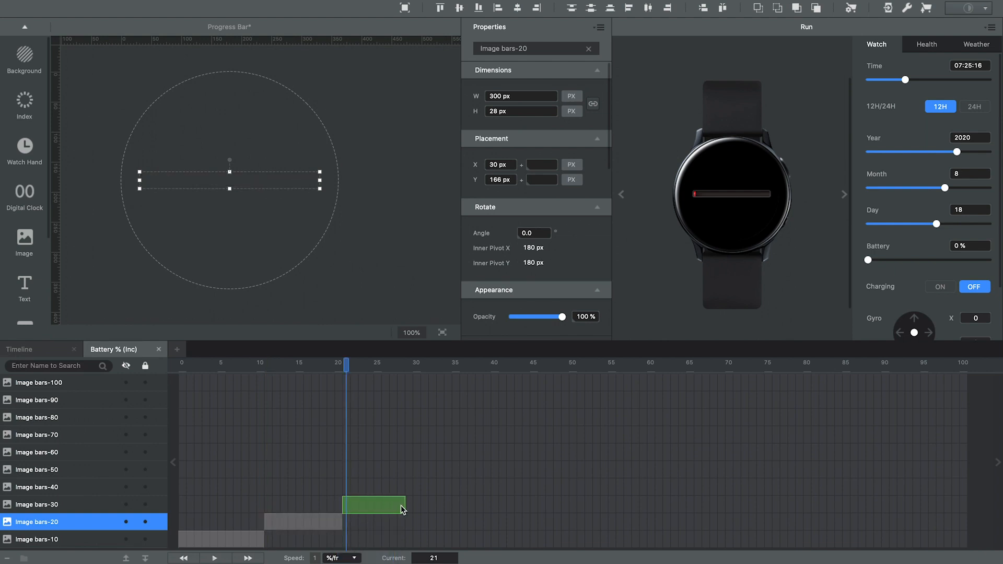
right_click(383, 506)
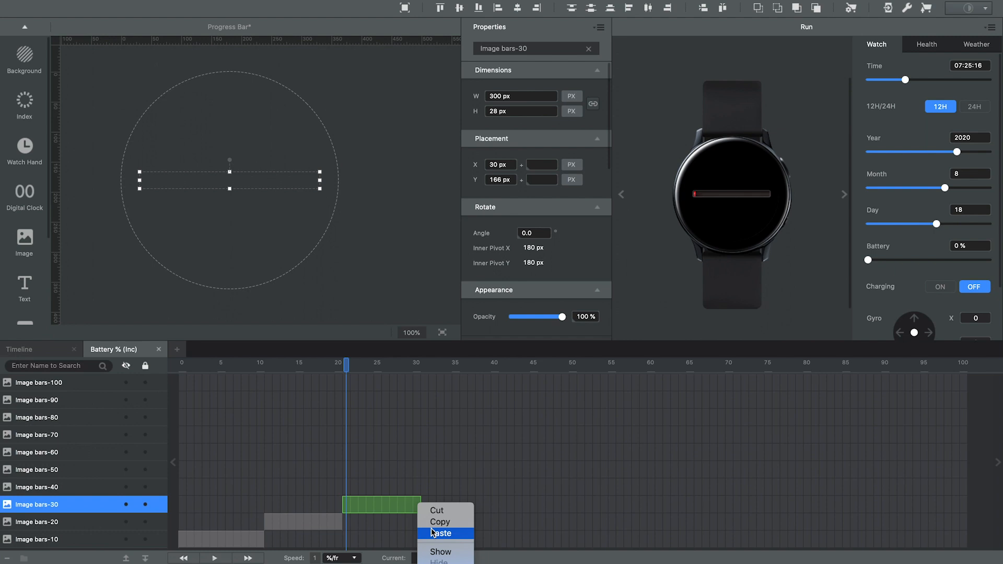
left_click(440, 533)
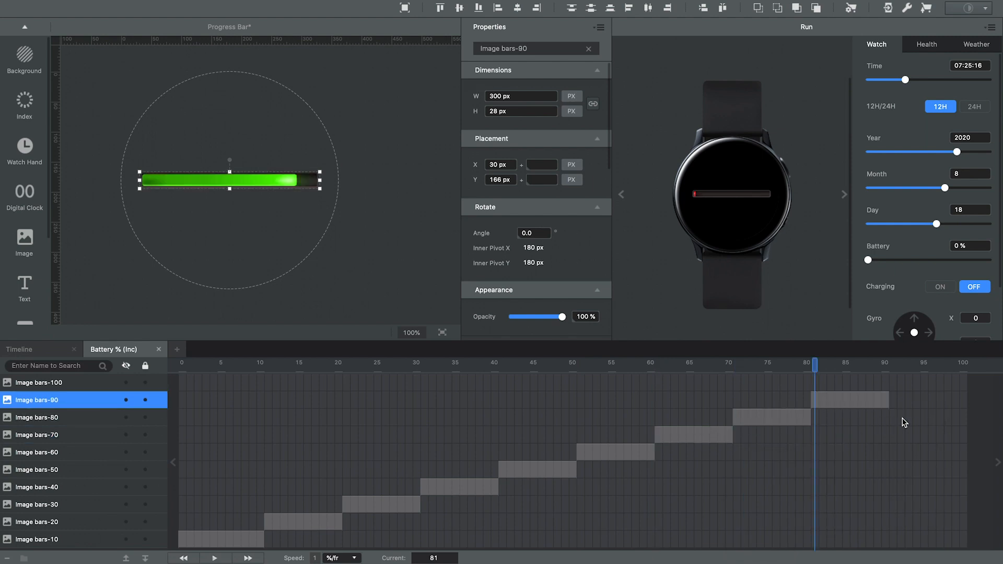
Step: Show bars-100 for the highest levels, check a mid battery level, and return to the time timeline
left_click(889, 364)
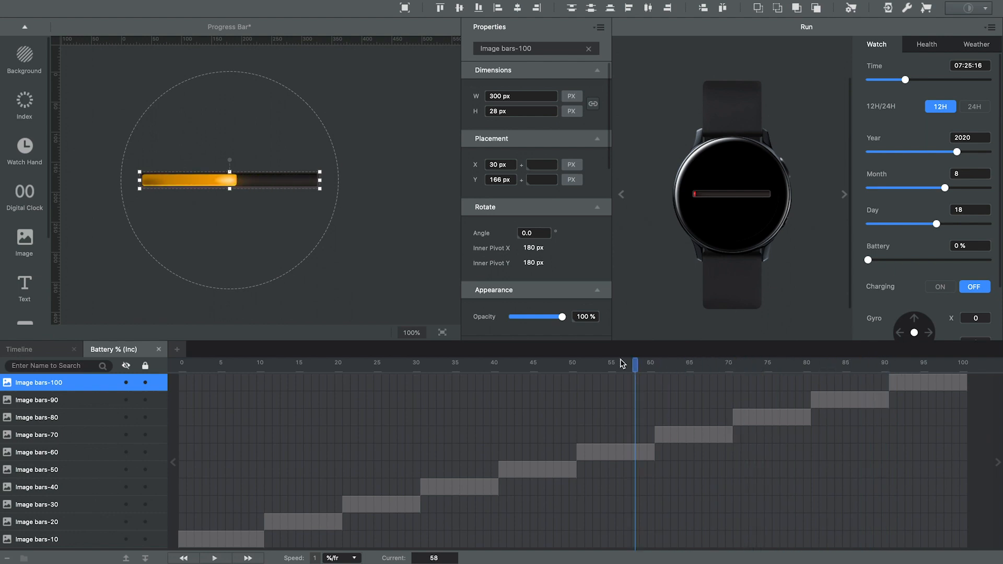
left_click(244, 364)
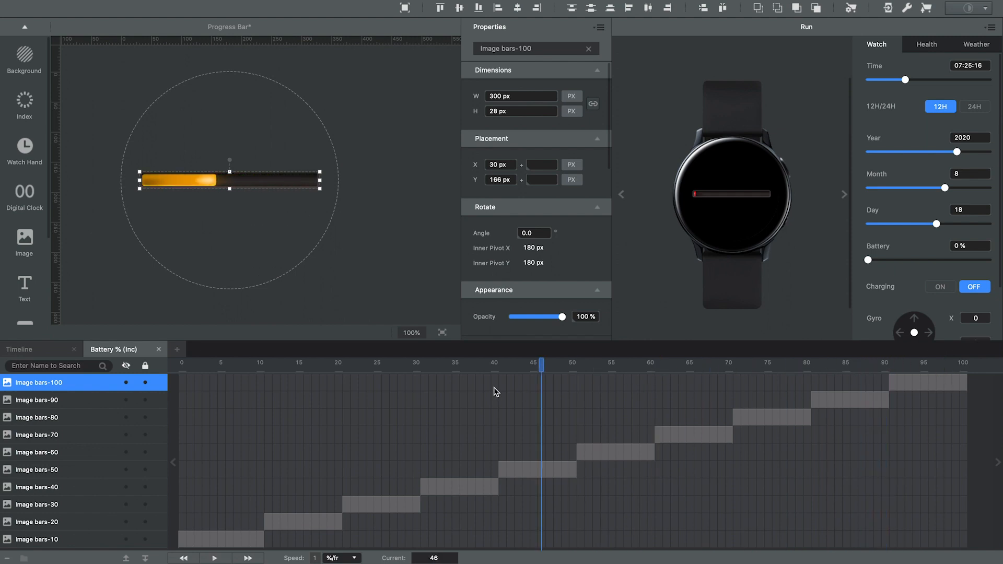
left_click(18, 349)
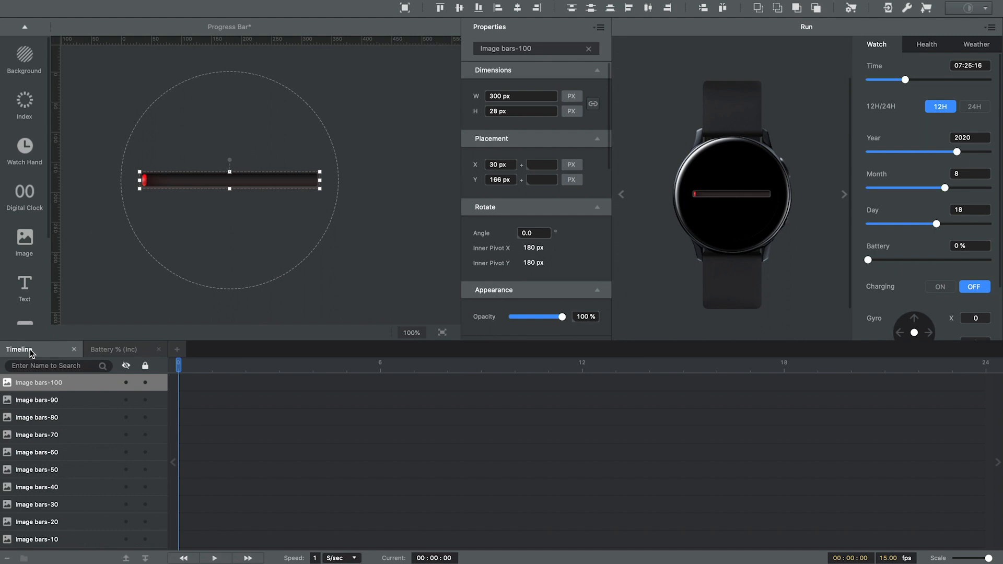
mouse_move(42, 397)
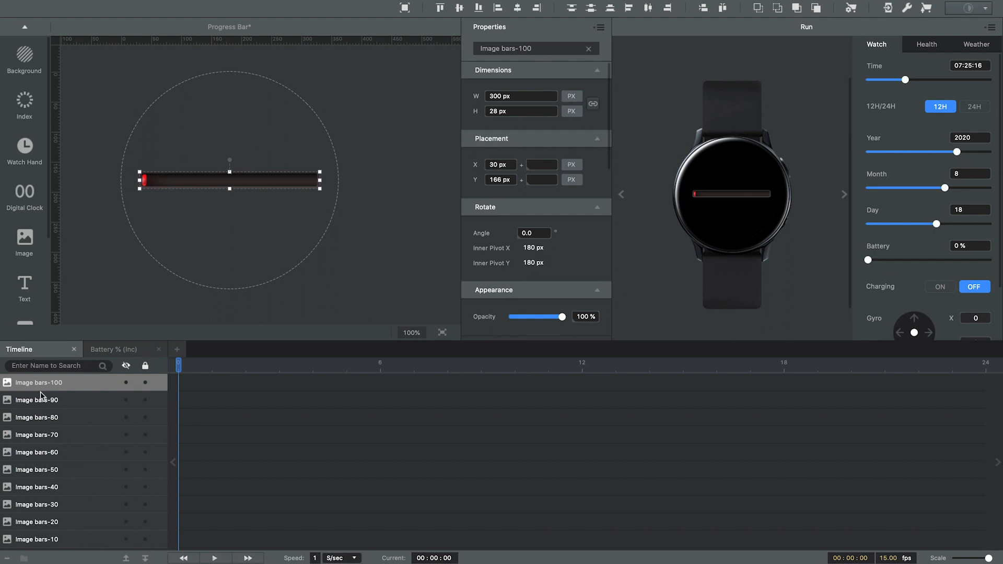
mouse_move(42, 545)
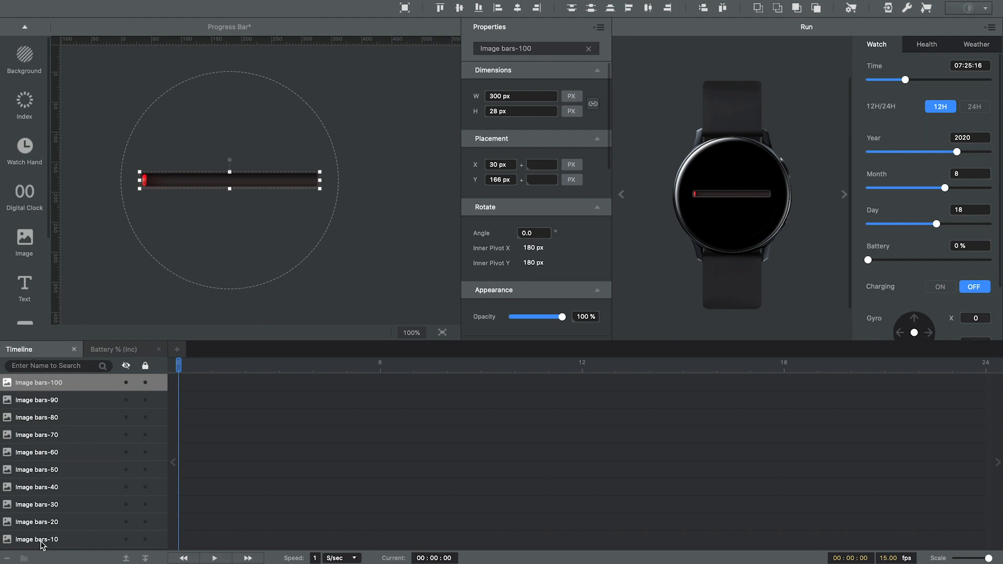
Step: Select bar images 100 down to 10 in the layer list for grouping as Group 1
left_click(36, 539)
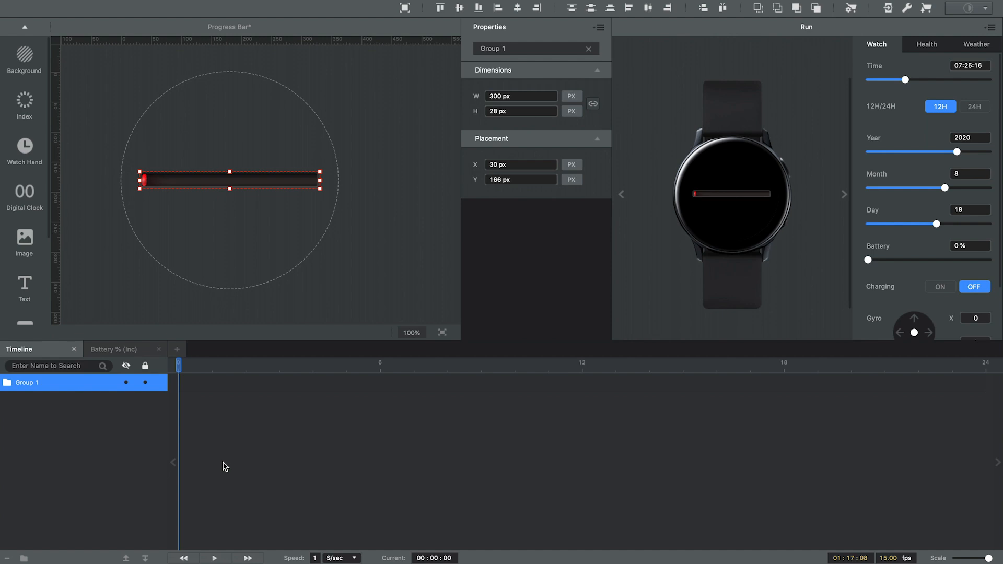
mouse_move(164, 446)
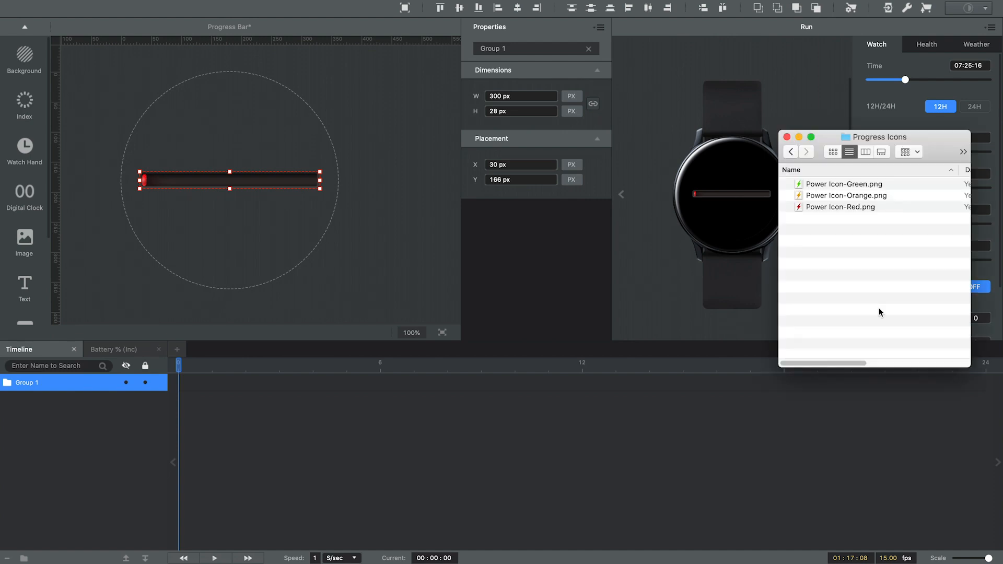
mouse_move(812, 215)
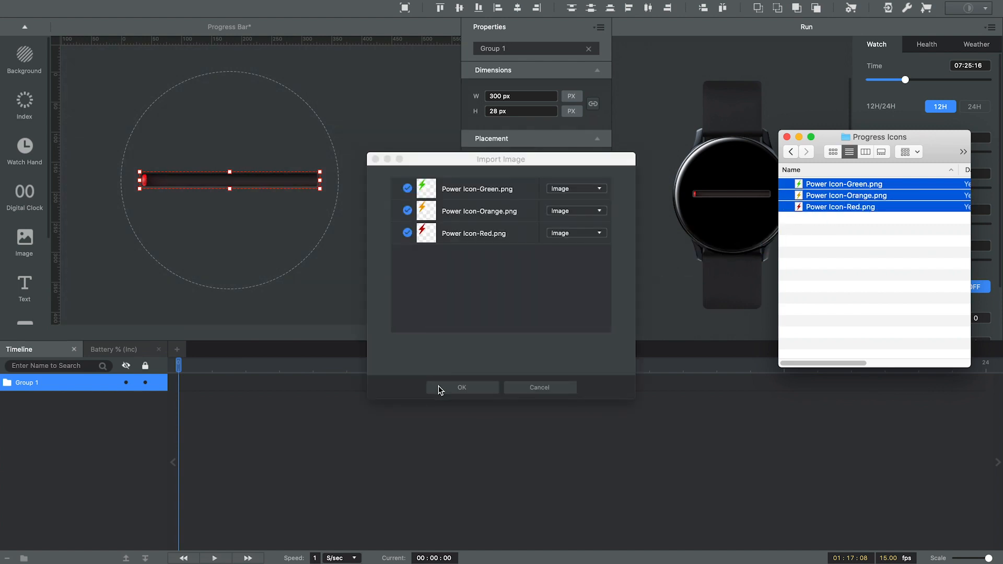
Step: Import the three power icons and resize the green and red icons to 80 px wide
left_click(460, 386)
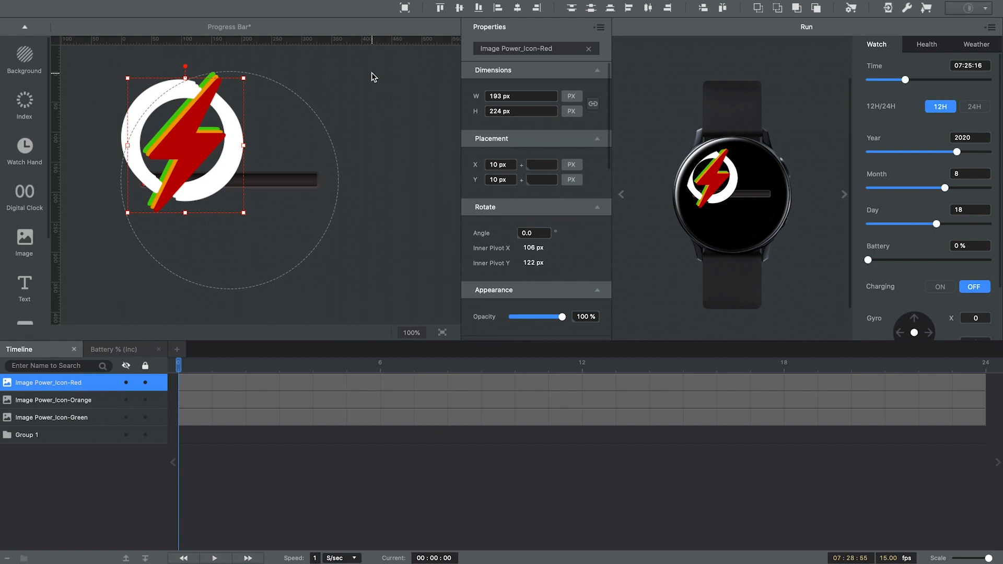
left_click_drag(186, 147, 313, 144)
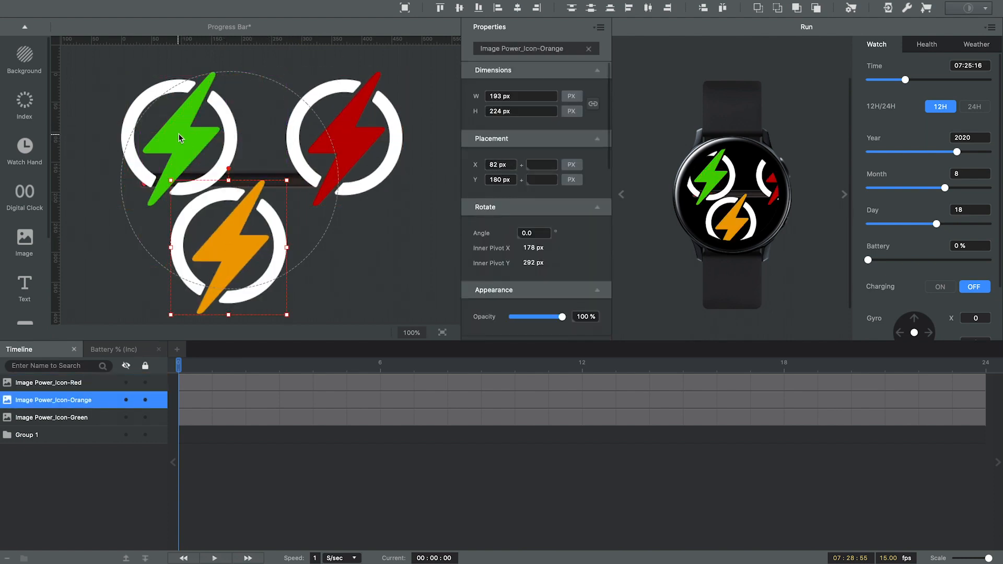
left_click(51, 417)
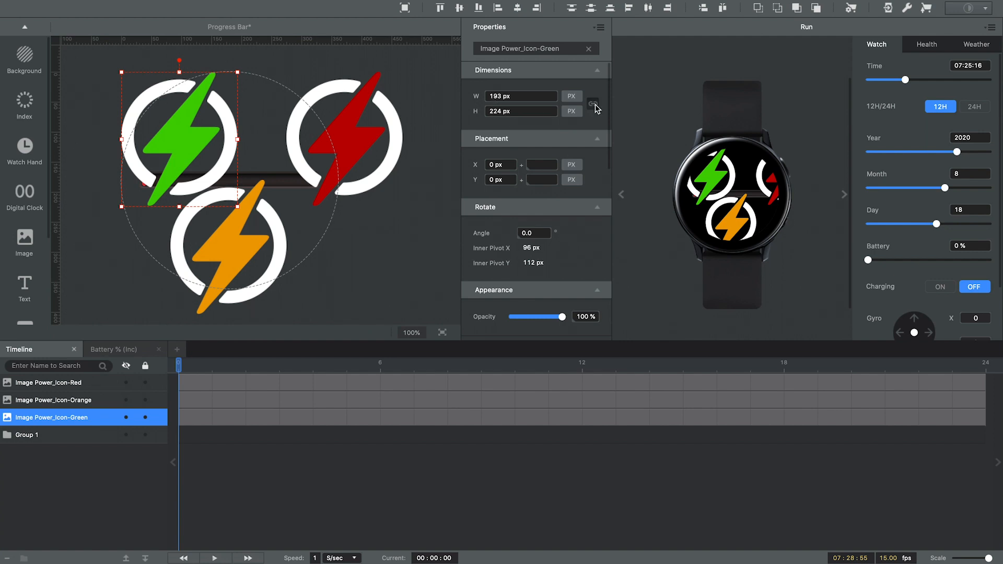
left_click(521, 96)
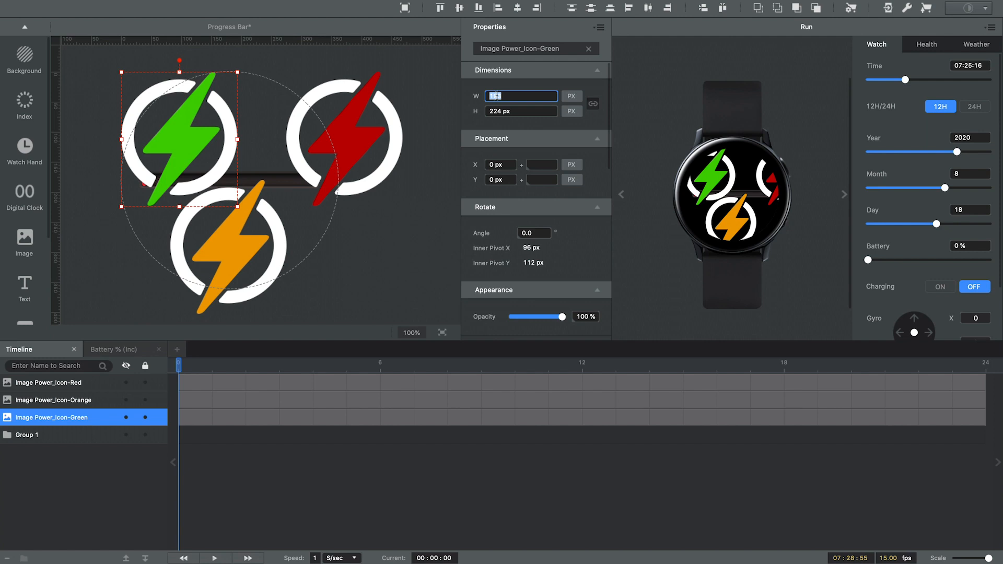
type("80")
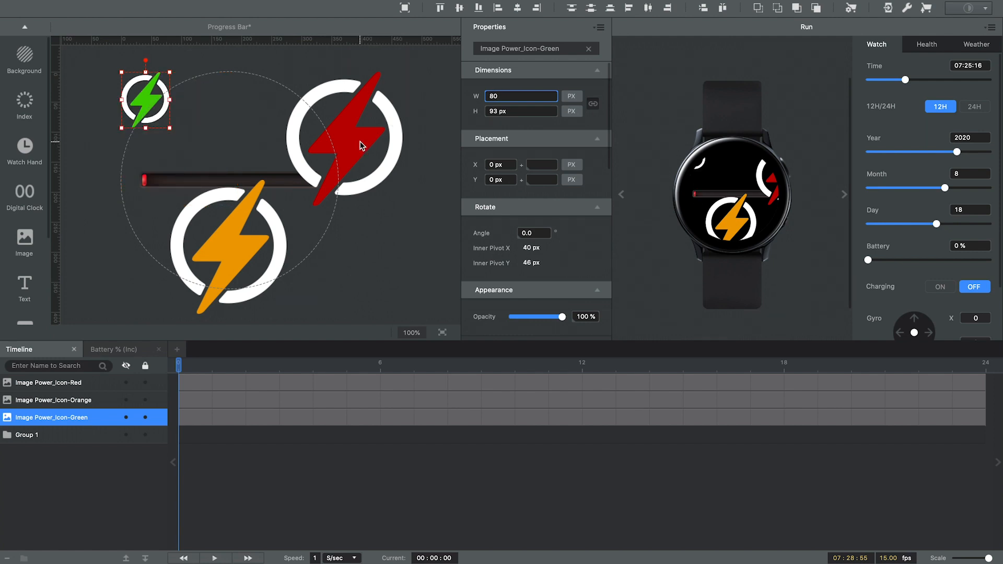
left_click(49, 382)
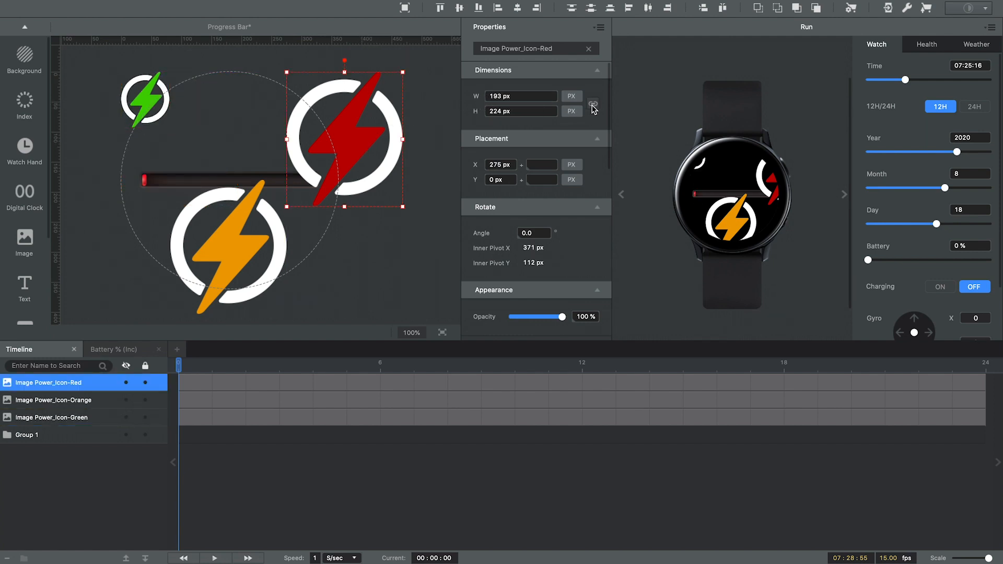
left_click(53, 400)
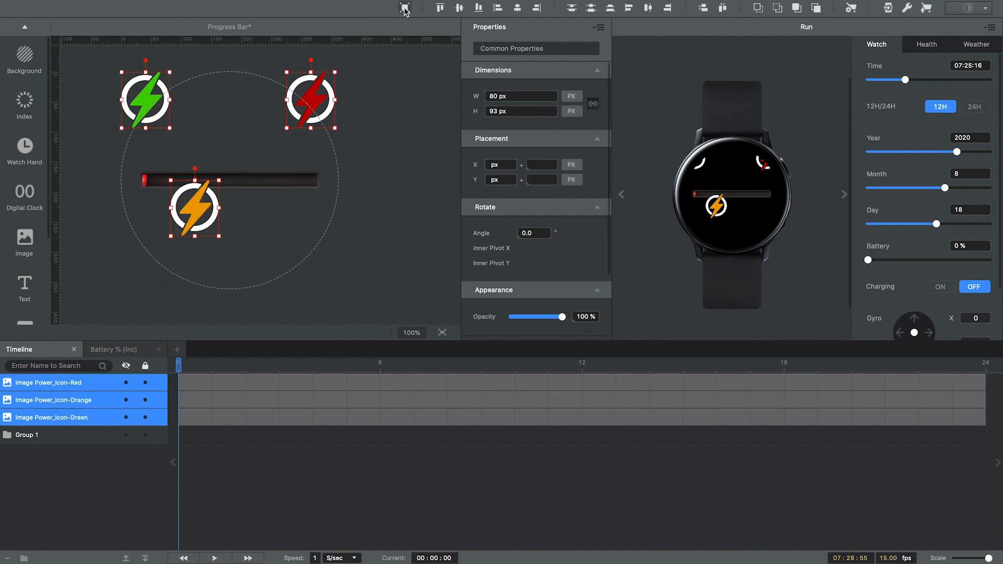
Step: Stack the three icons centred on each other and move them below the battery bar
left_click_drag(310, 99, 230, 179)
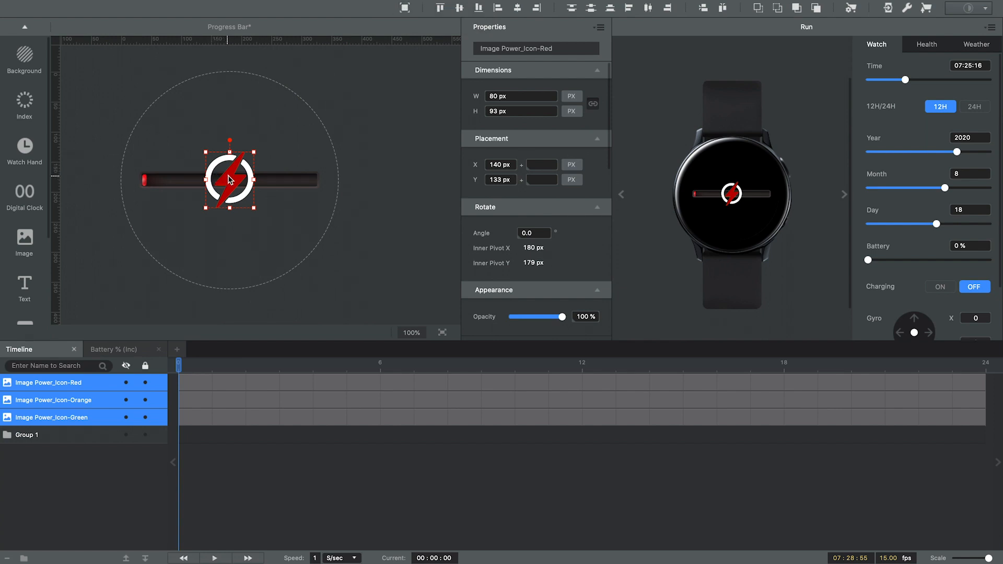
left_click_drag(229, 179, 229, 230)
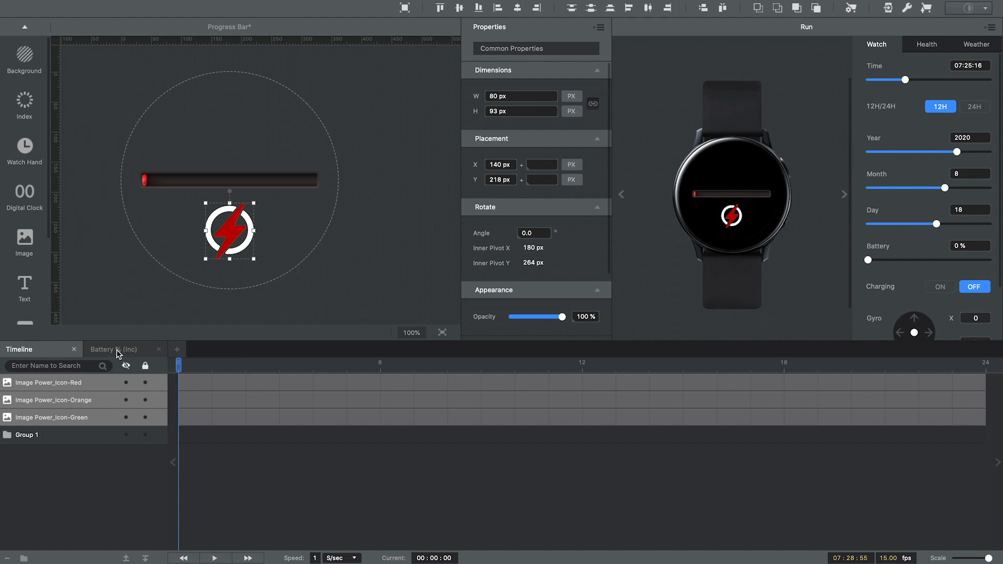
left_click(113, 349)
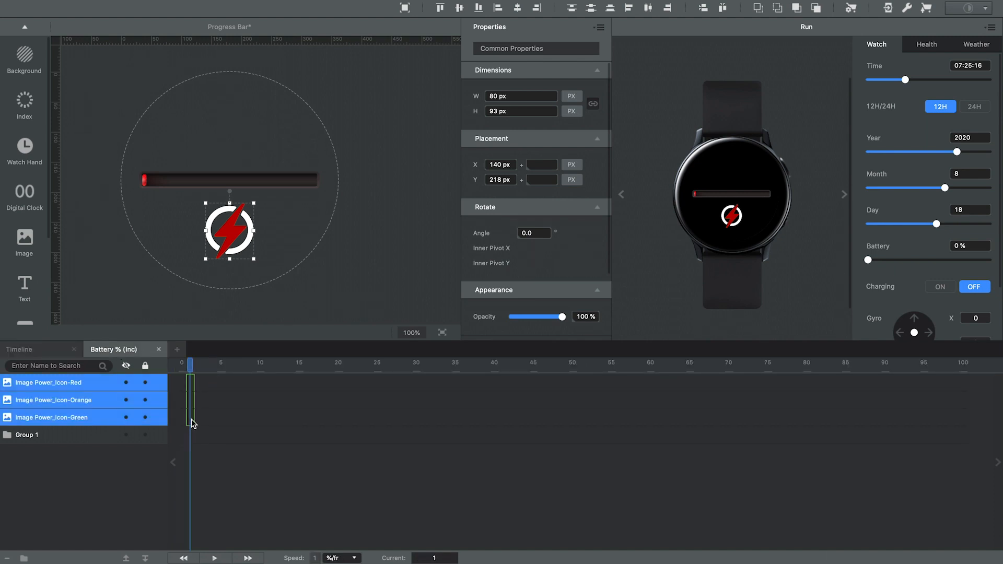
Step: Activate the icon tracks across all battery levels and limit the red icon to 0–21%
right_click(194, 423)
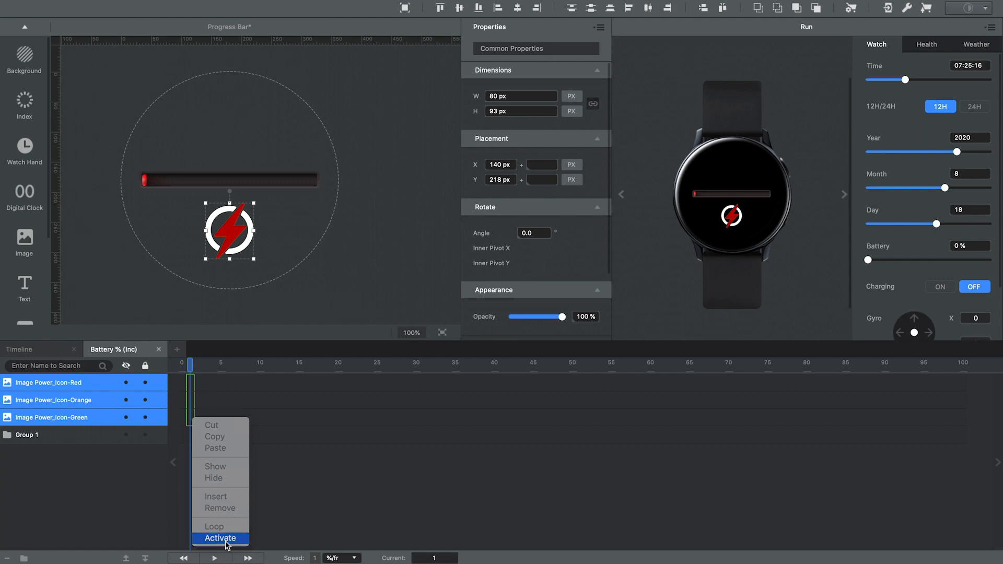
left_click(220, 538)
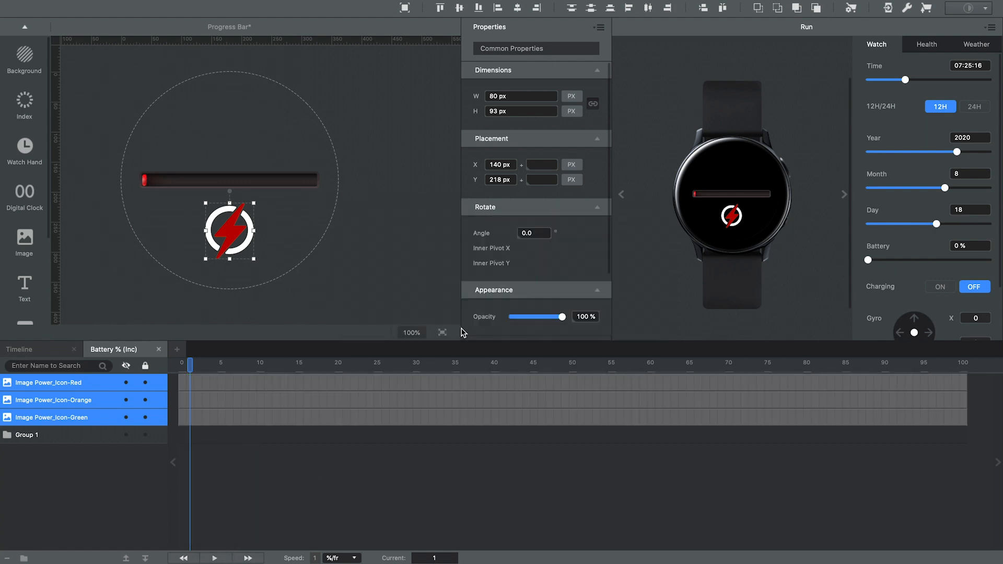
left_click(262, 495)
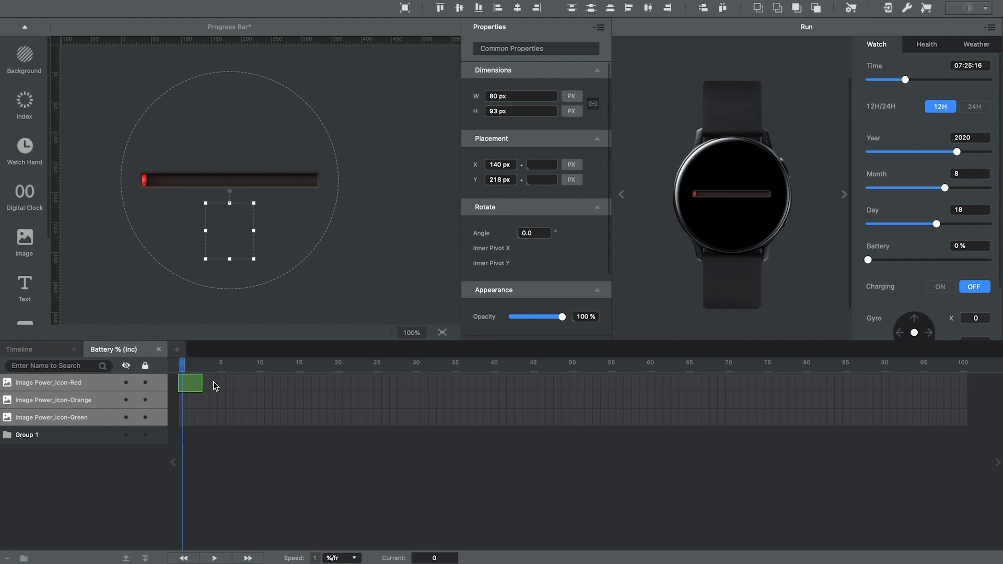
left_click_drag(202, 384, 338, 382)
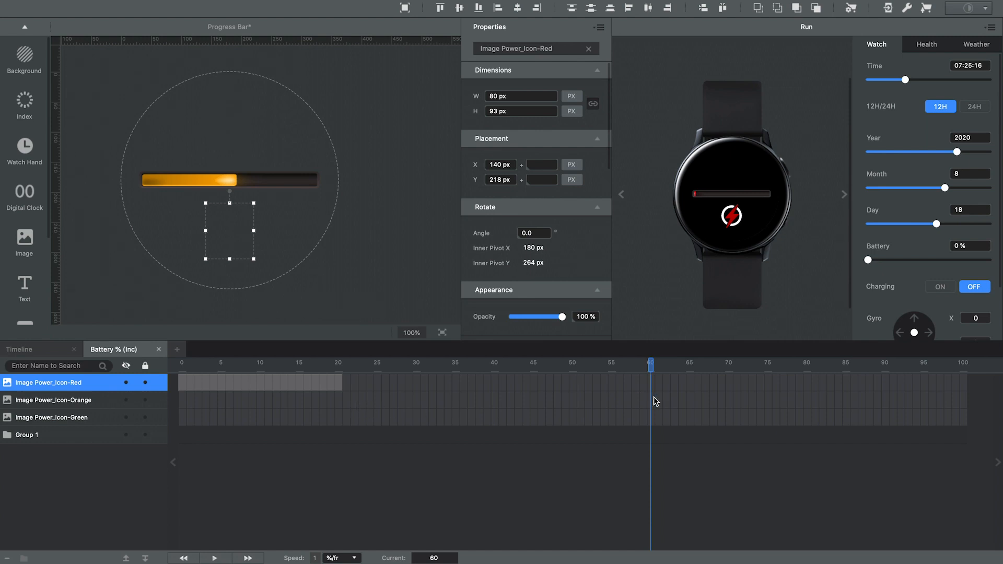
Step: Set the orange icon to 21–61% and green above, preview at low battery, return to the time timeline
left_click_drag(650, 400, 368, 400)
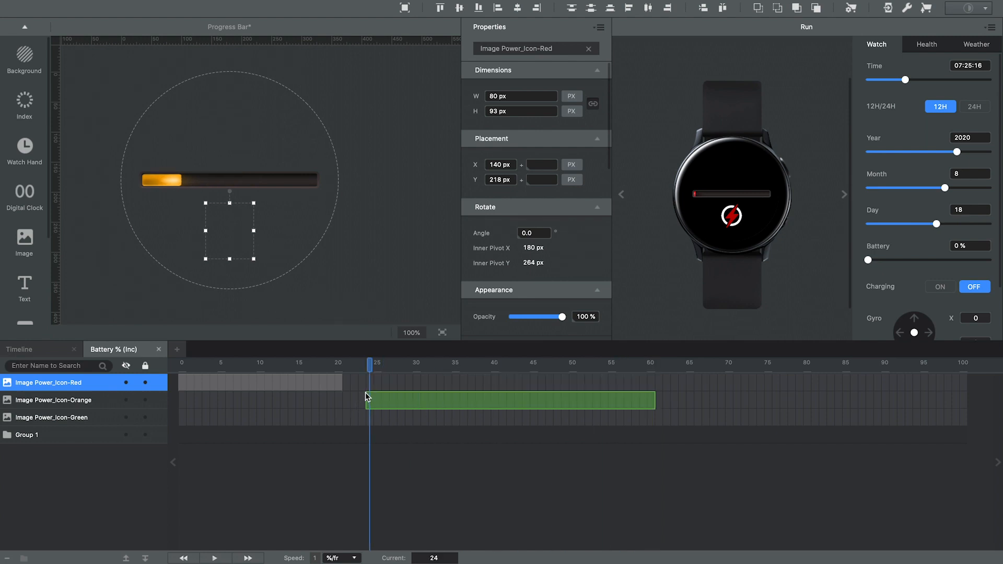
right_click(368, 401)
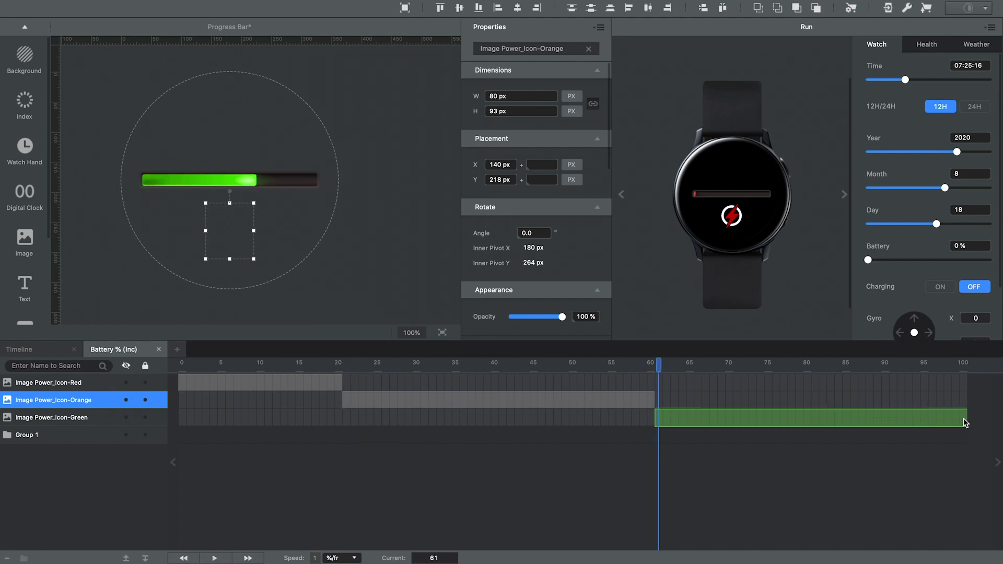
left_click(51, 417)
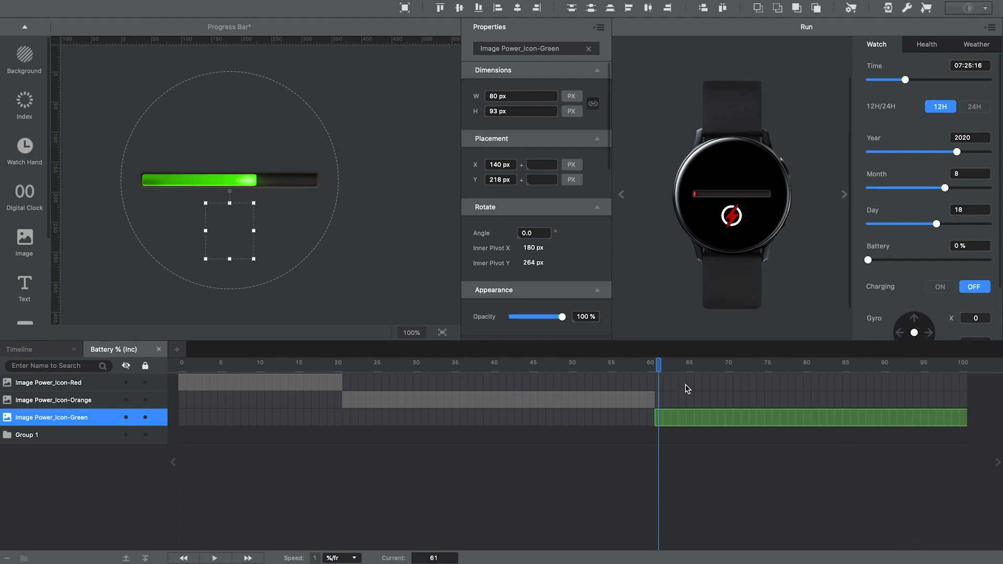
left_click(666, 363)
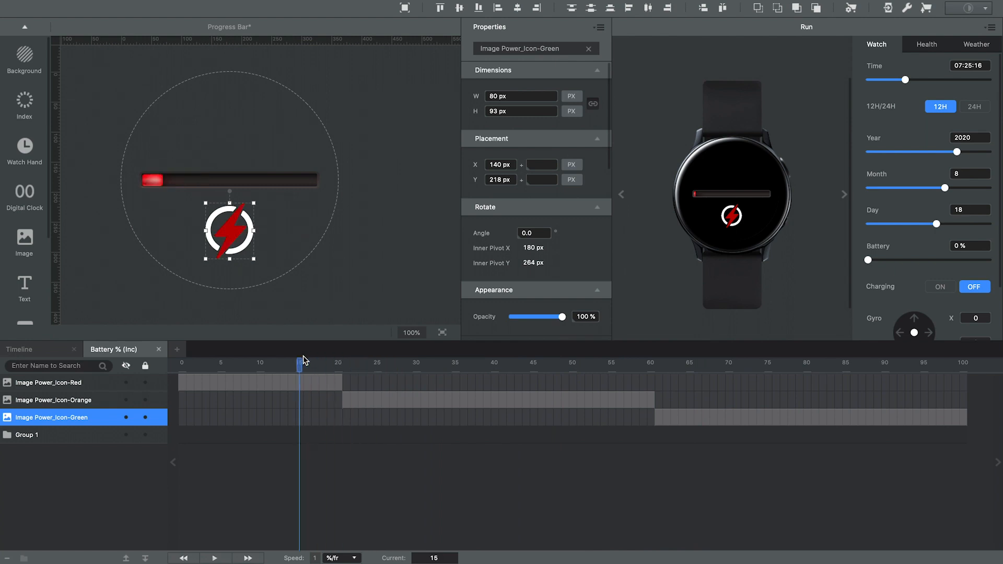
left_click(19, 348)
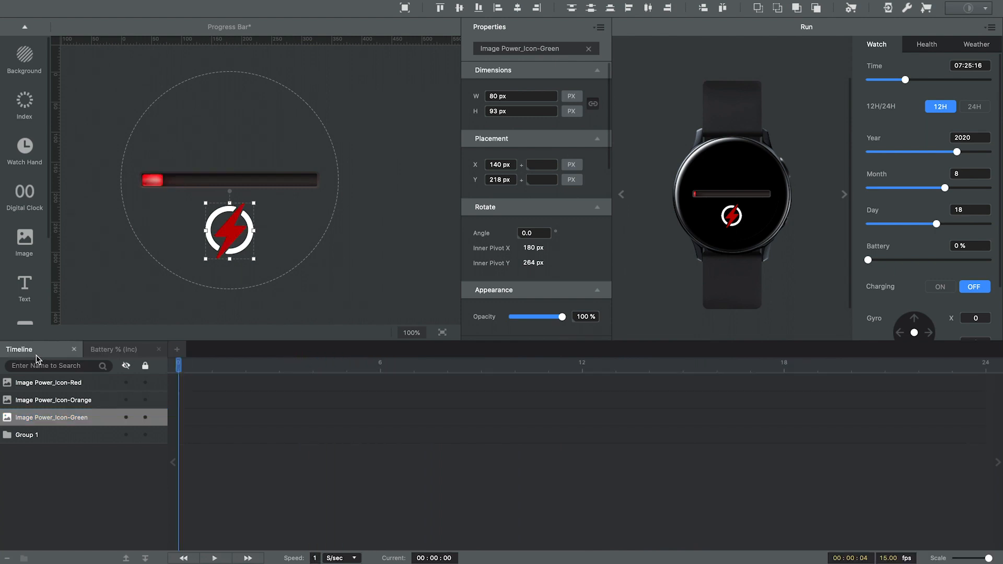
mouse_move(70, 501)
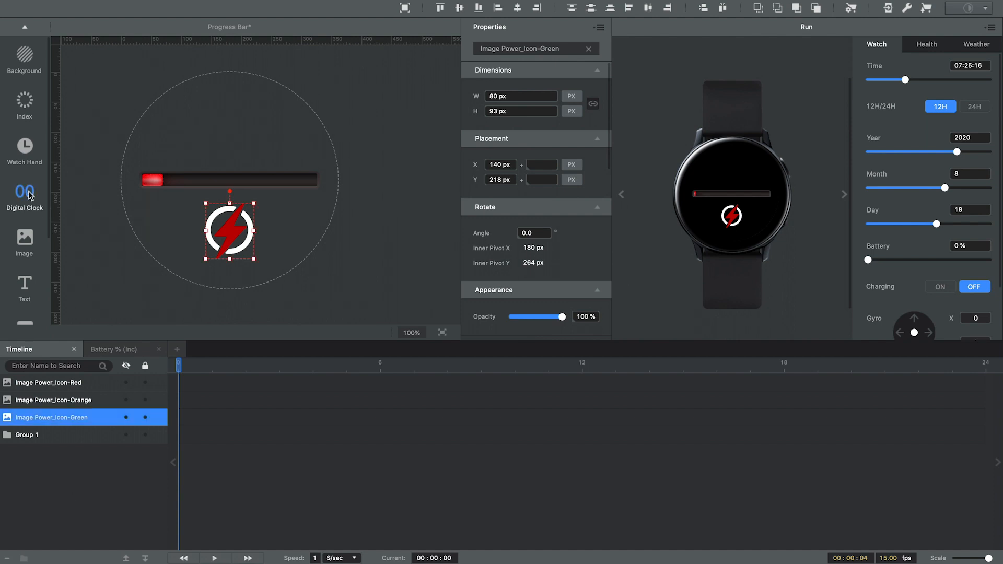
Step: Add a digital clock above the battery bar with ICU format hh, then h without leading zero
left_click(24, 195)
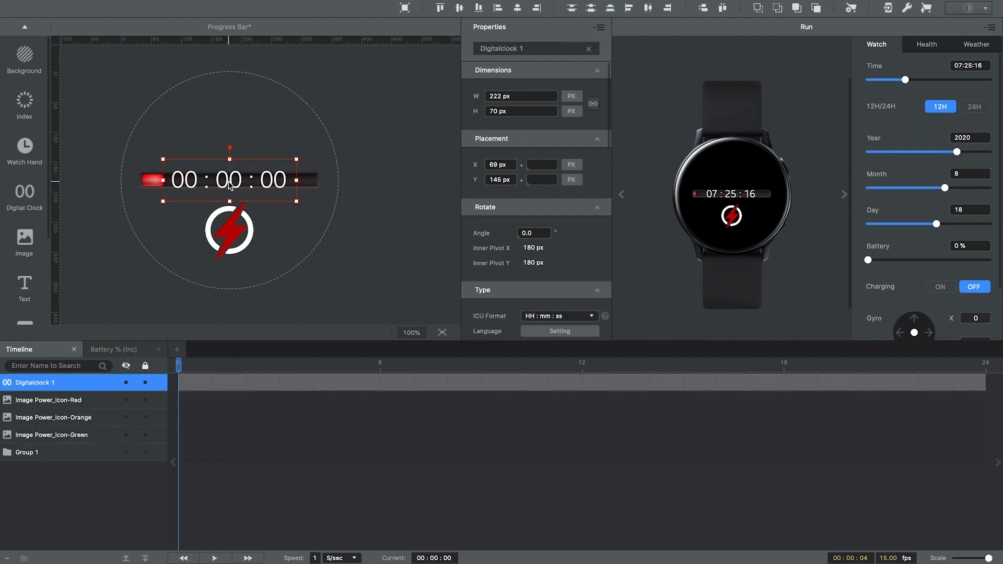
left_click_drag(229, 180, 230, 127)
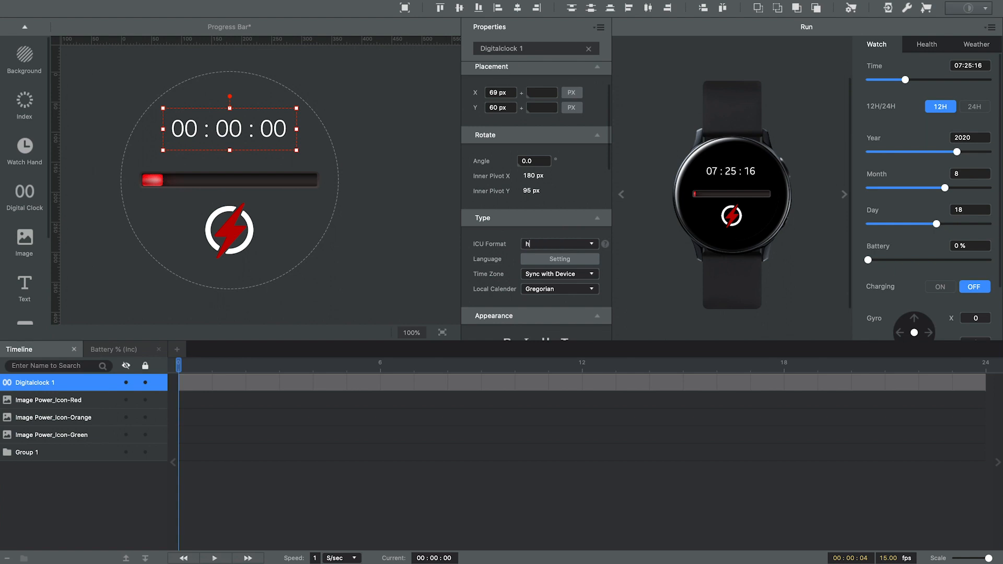
type("h")
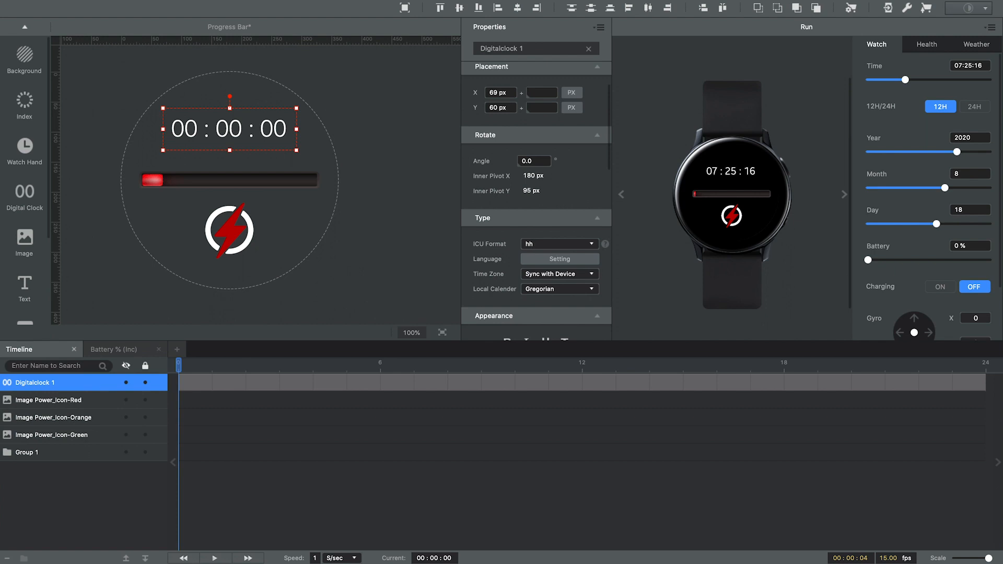
left_click(554, 243)
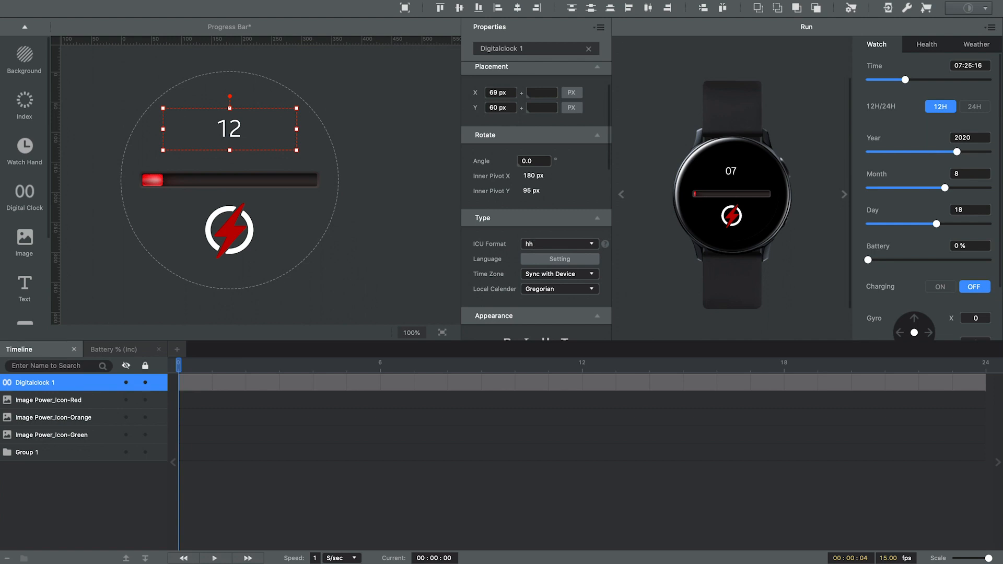
left_click(554, 243)
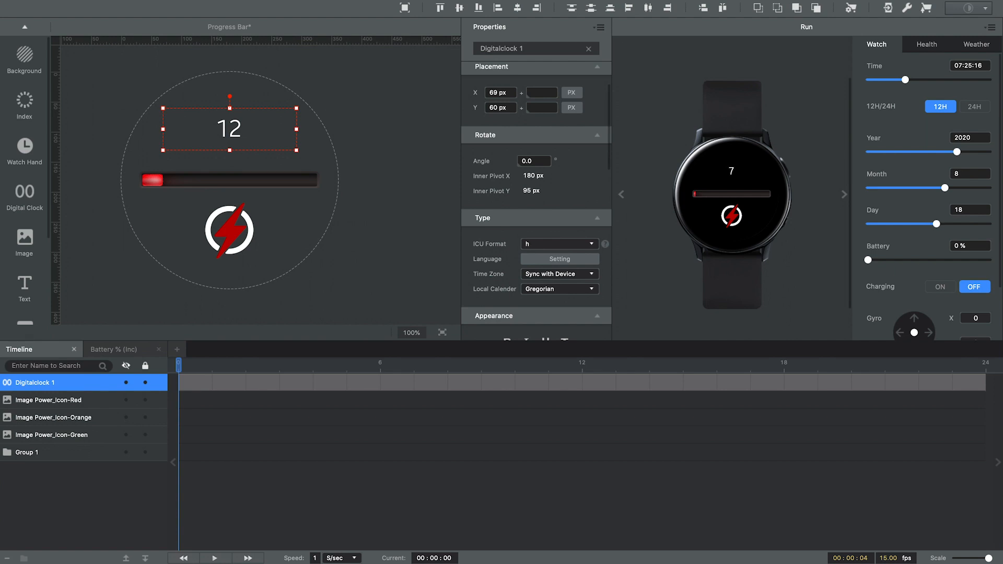
left_click(554, 243)
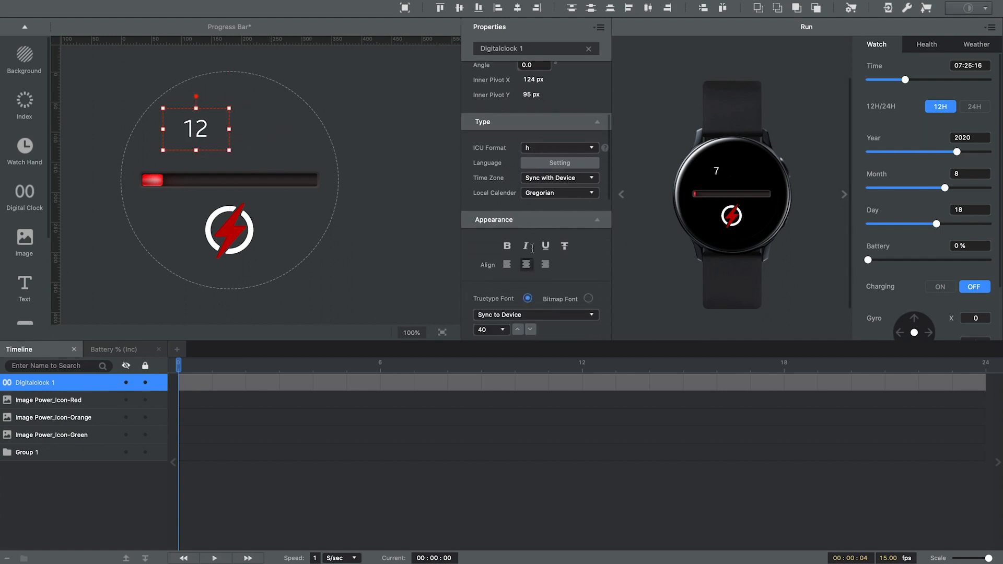
Step: Set the hour digits to size 120 in WatchApplemint and position them at the upper left above the bar
scroll("down", 3)
type("120")
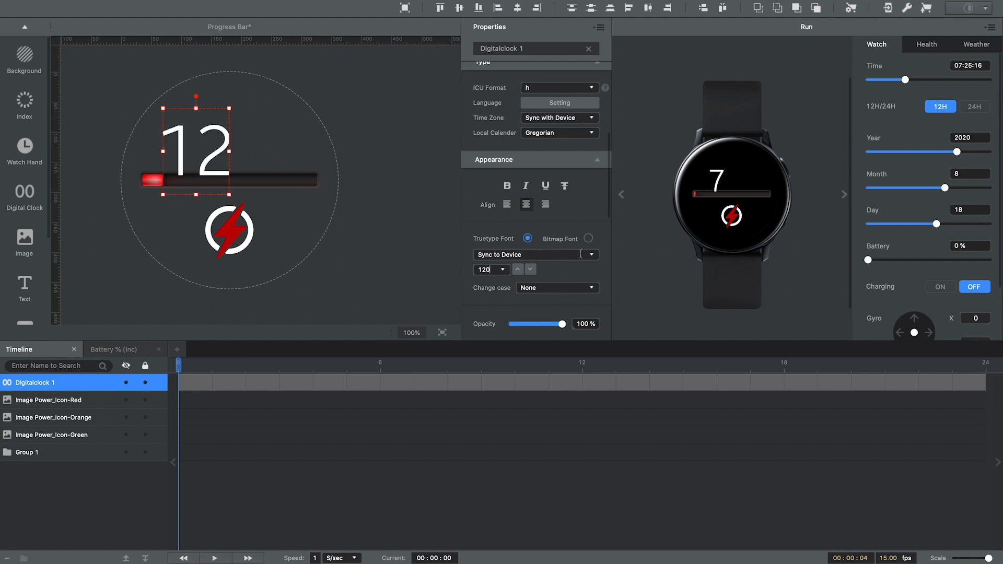
left_click(534, 255)
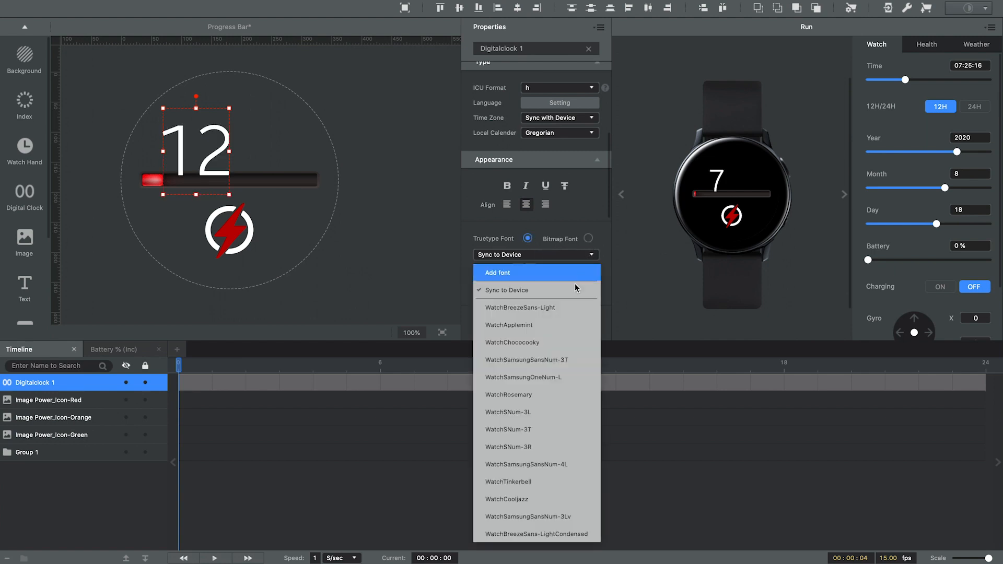
left_click(509, 325)
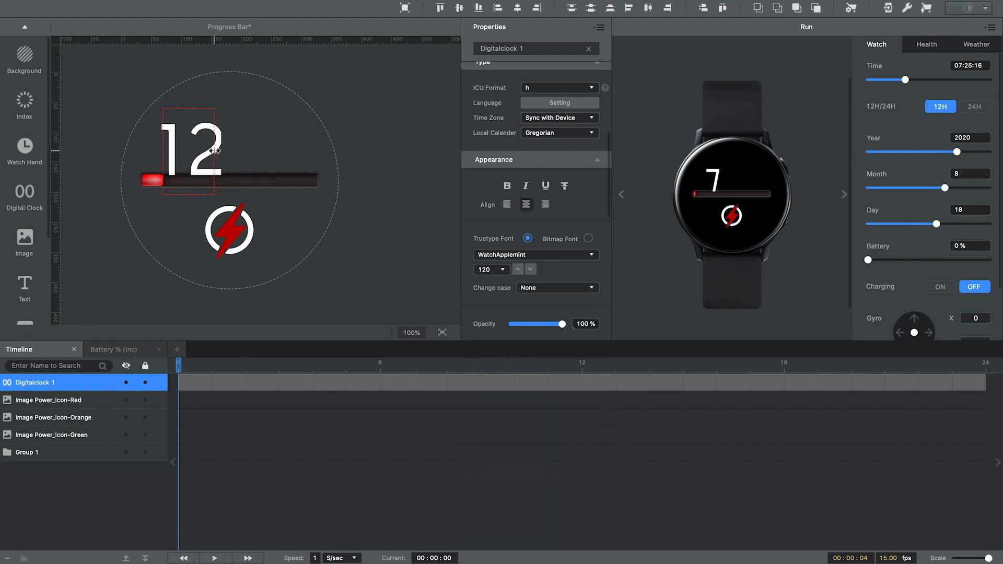
left_click_drag(192, 147, 230, 148)
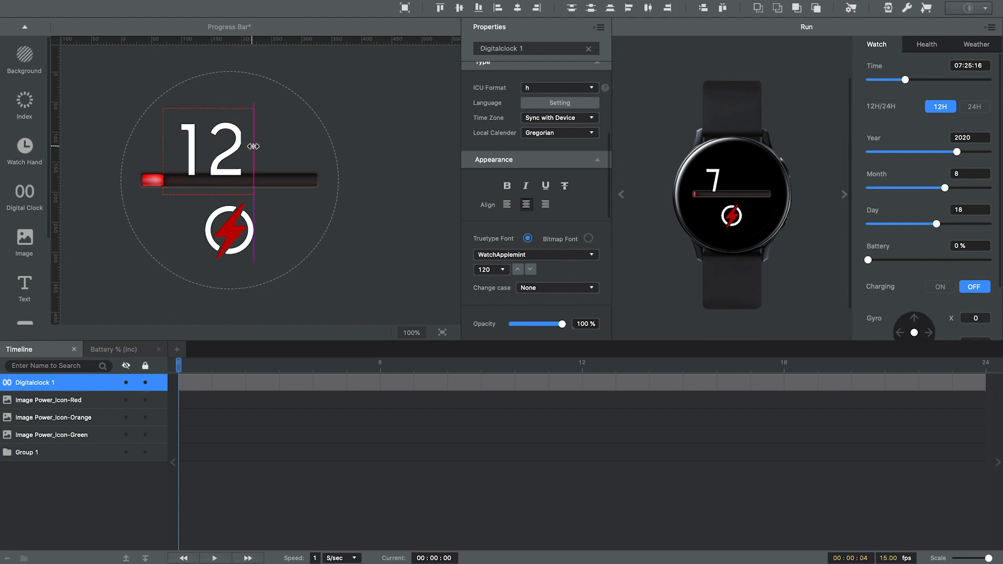
left_click_drag(253, 147, 218, 138)
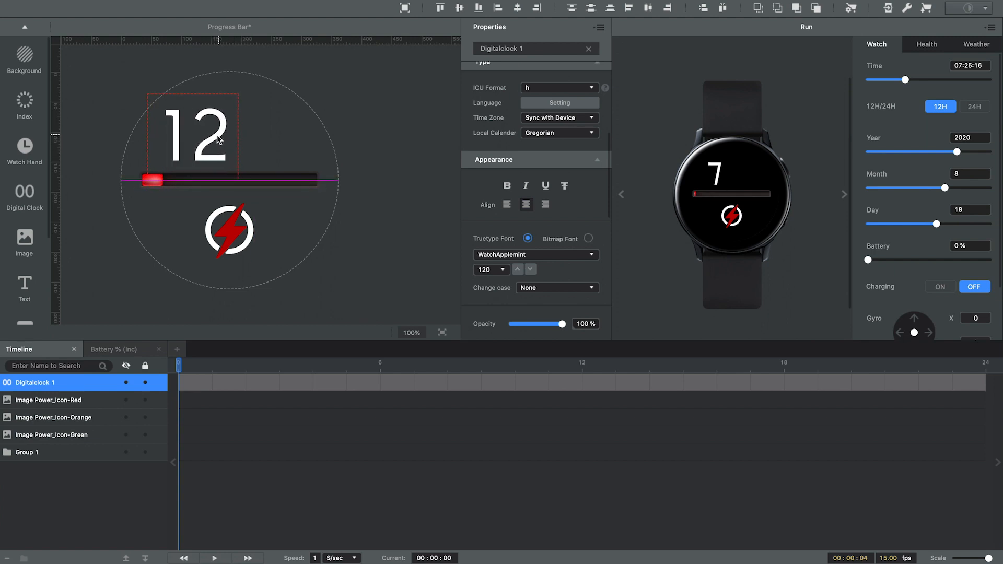
left_click(191, 135)
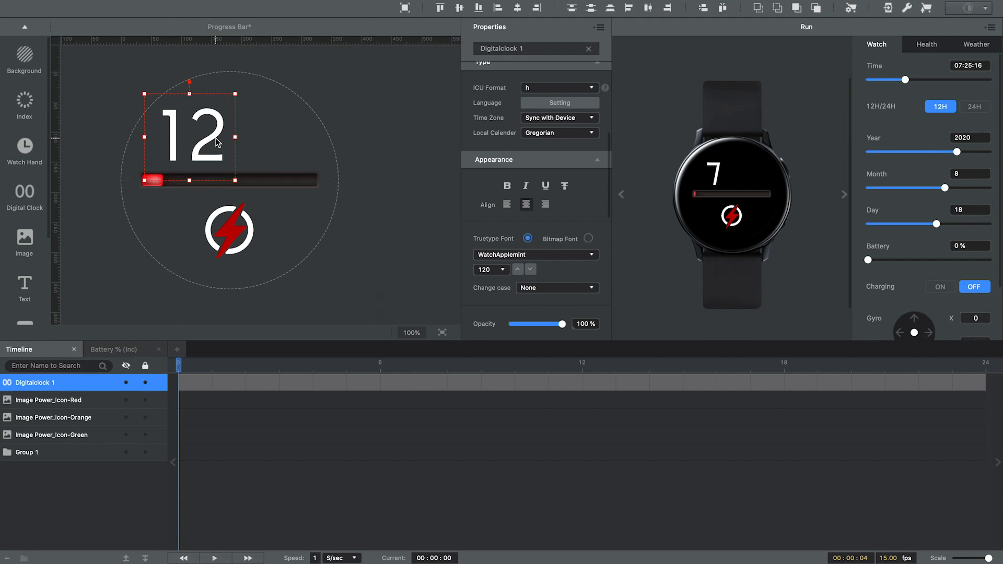
scroll("down", 3)
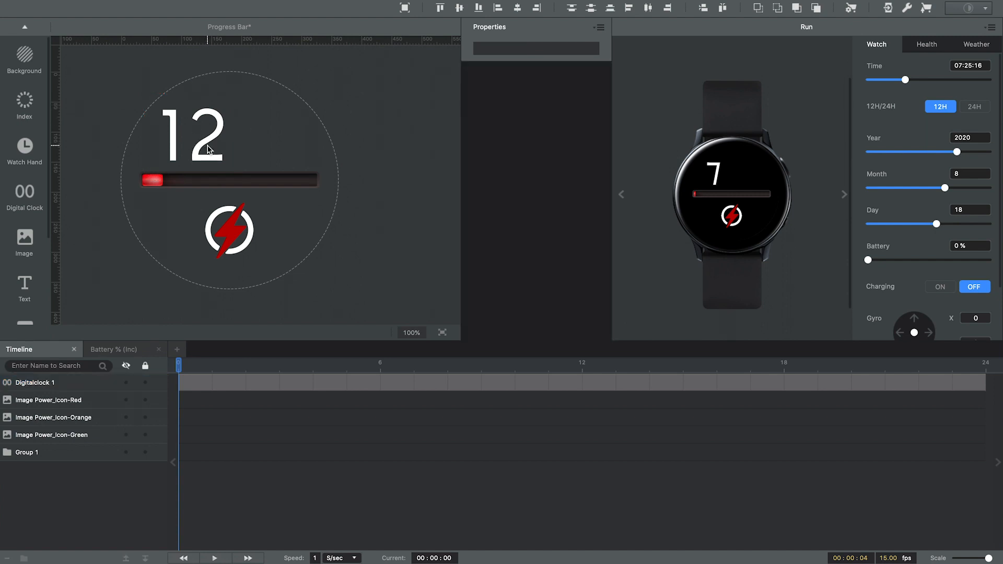
Step: Add a minutes Digital Clock (ICU mm, WatchApplemint 84) right of the hours and preview other times
left_click(192, 134)
type("mm")
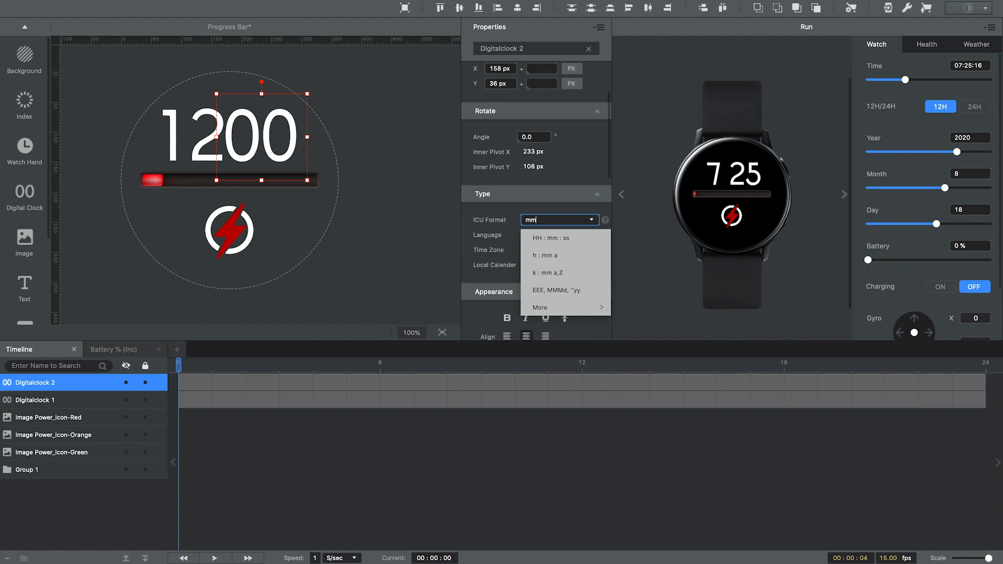
mouse_move(438, 285)
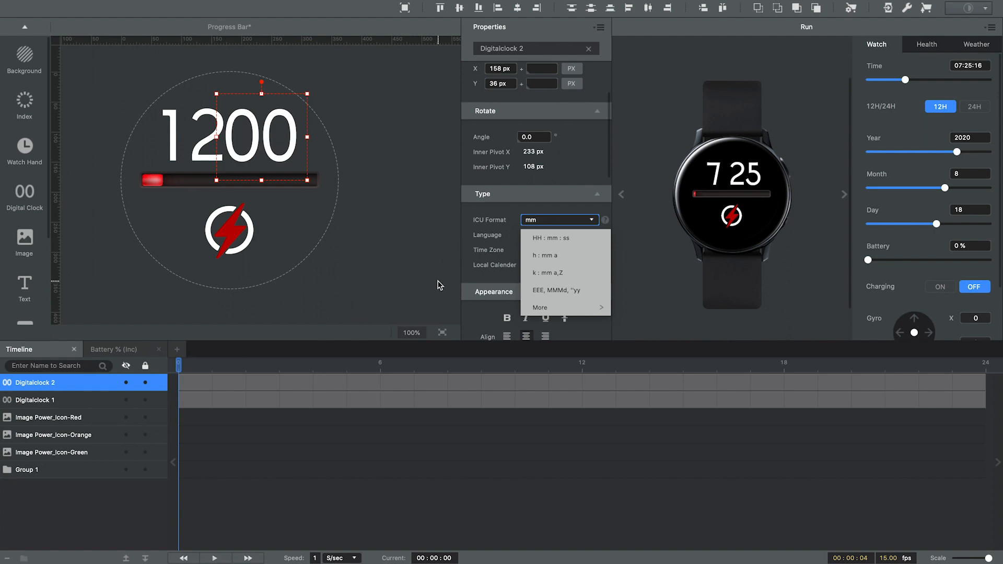
mouse_move(458, 263)
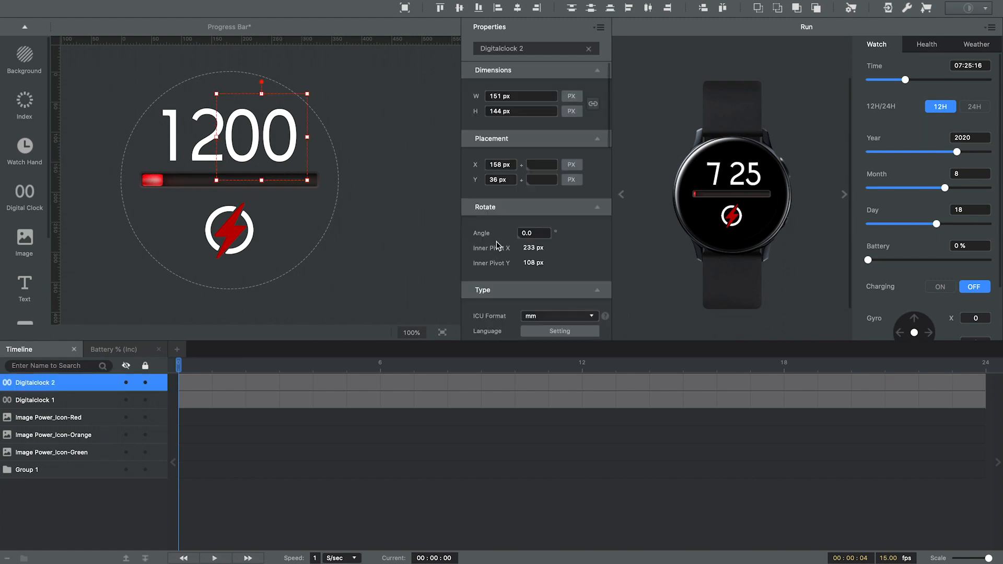
scroll("down", 3)
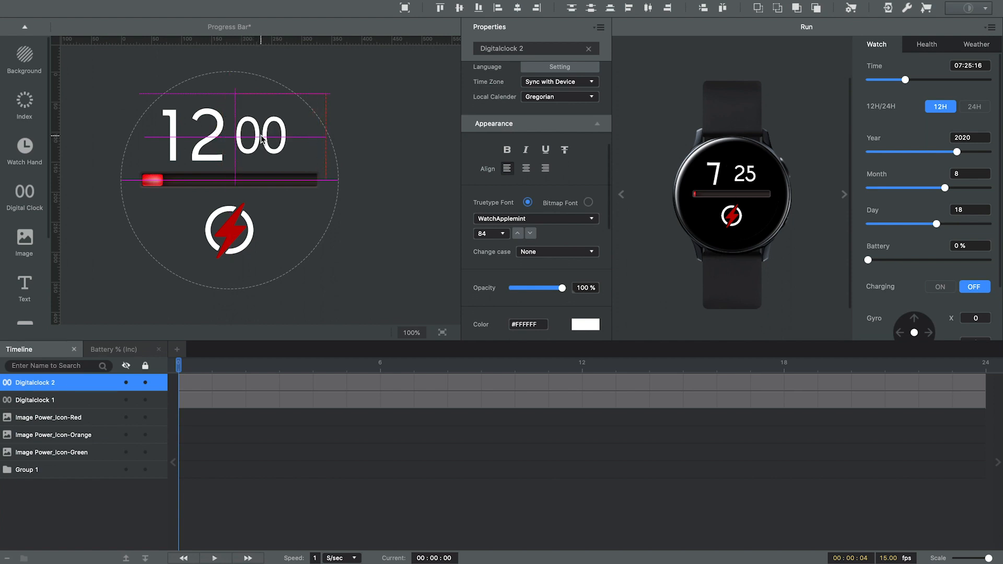
left_click(260, 135)
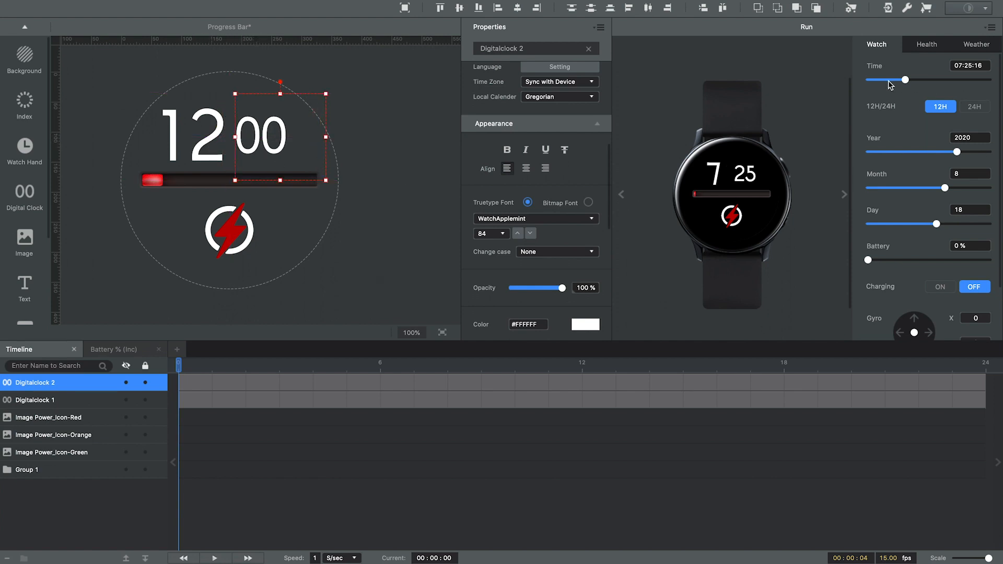
left_click_drag(904, 81, 930, 80)
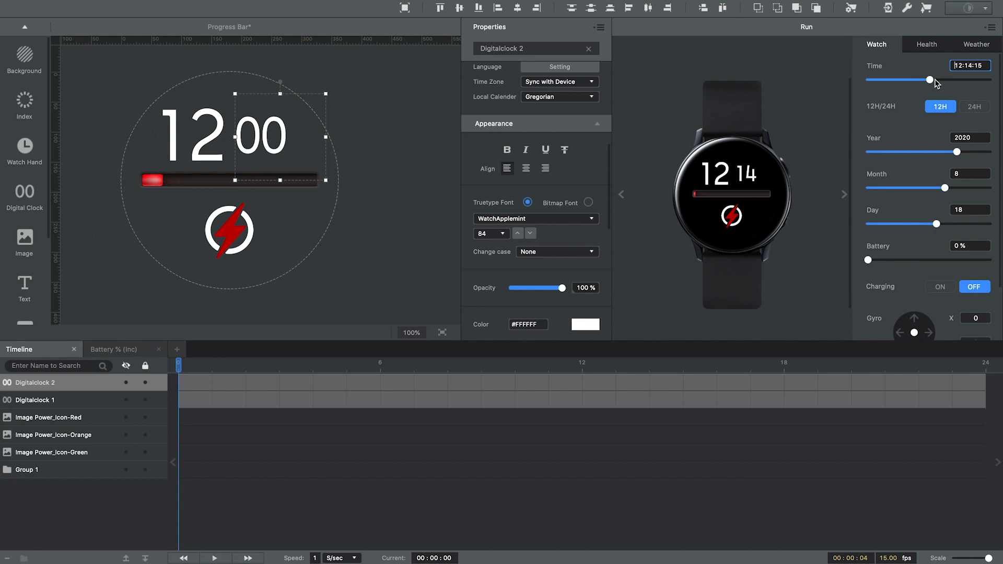
left_click_drag(919, 79, 941, 79)
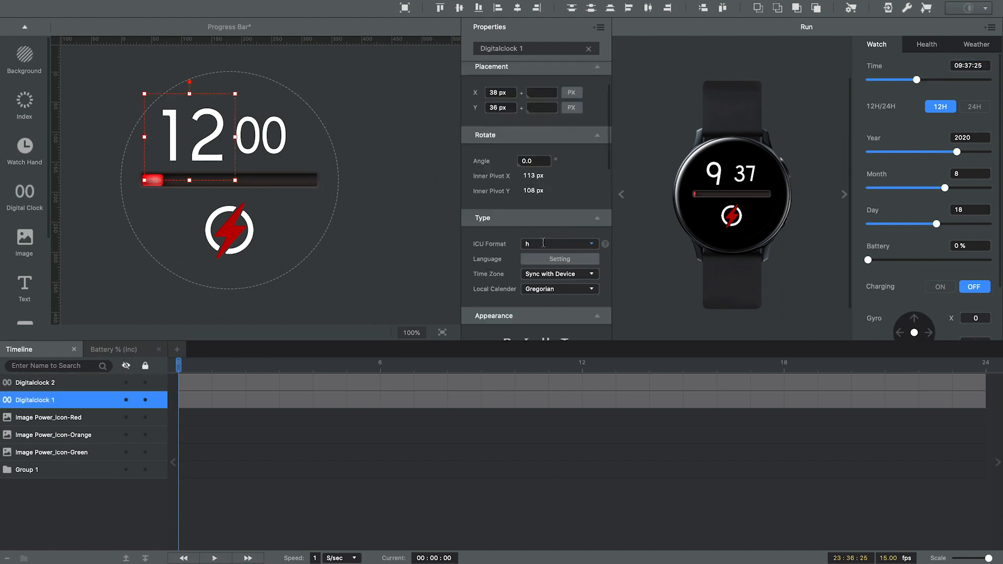
Step: Change the hour clock's ICU Format from h to H and preview afternoon and evening times
left_click(588, 244)
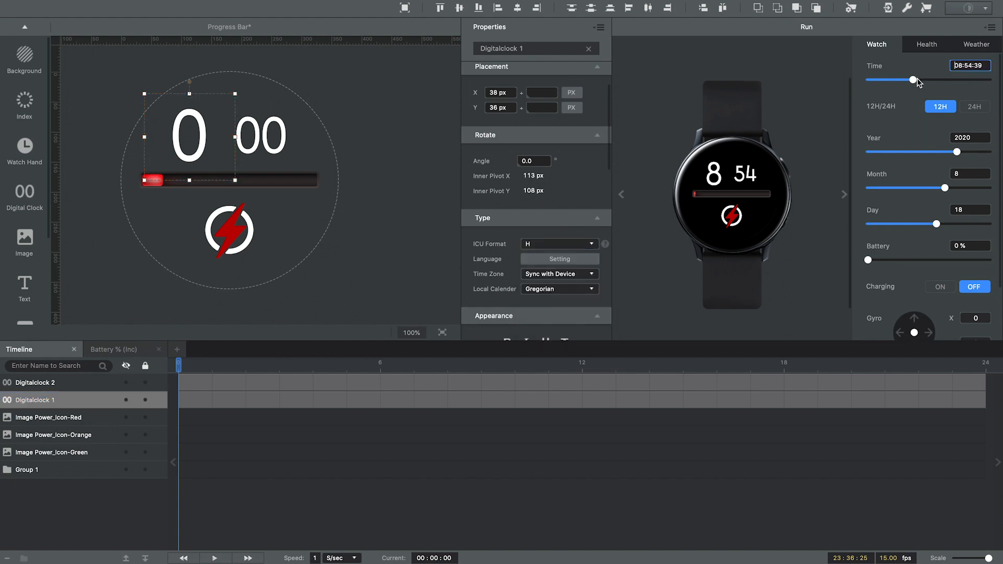
left_click_drag(913, 79, 938, 80)
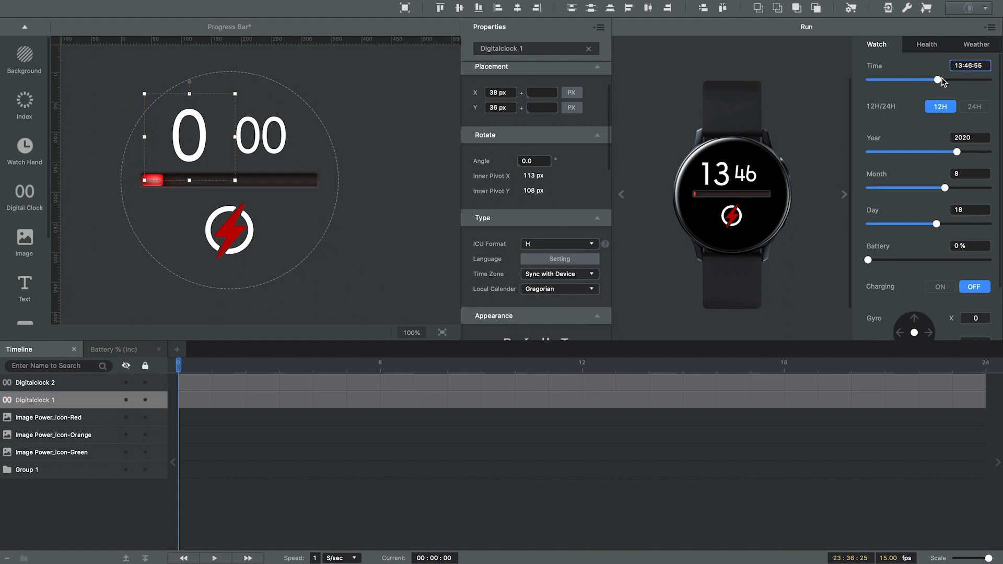
left_click_drag(938, 79, 959, 79)
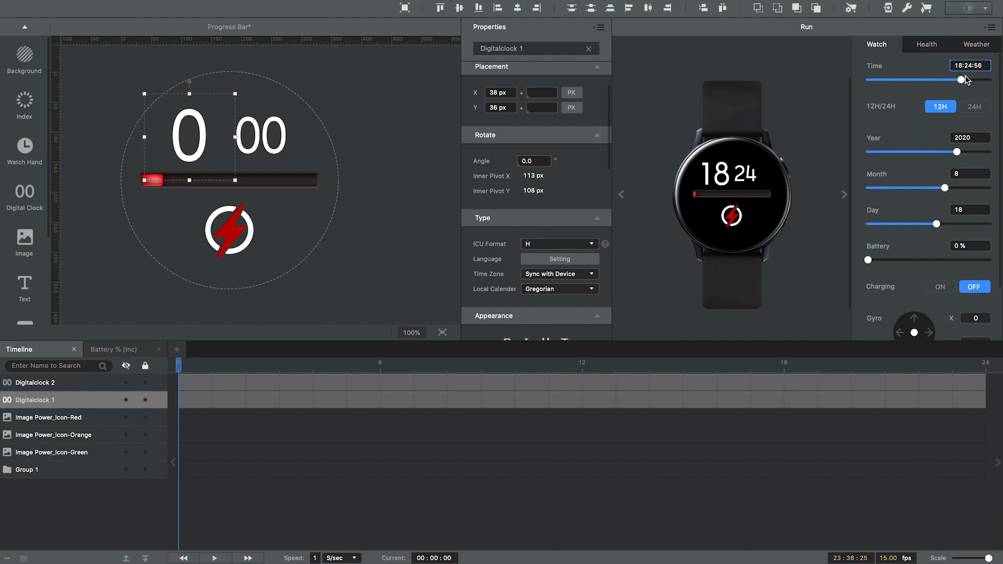